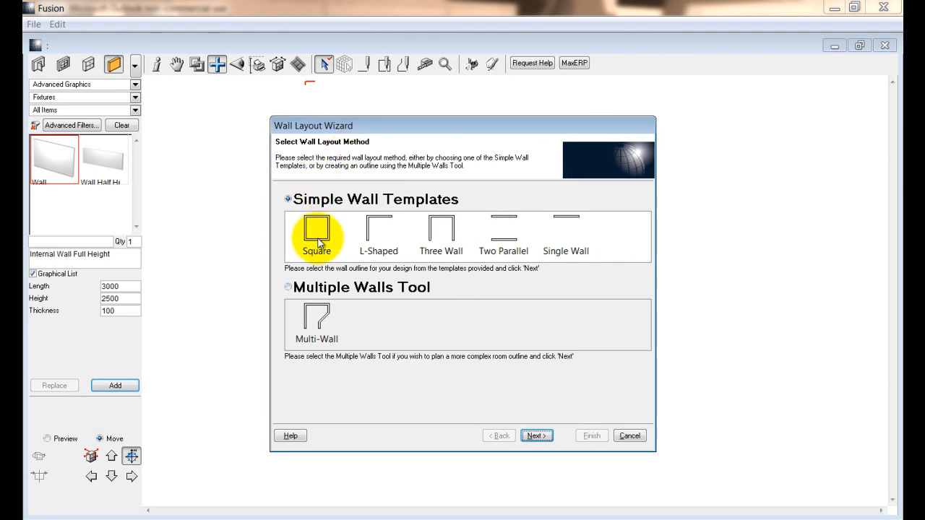
pyautogui.moveTo(301, 297)
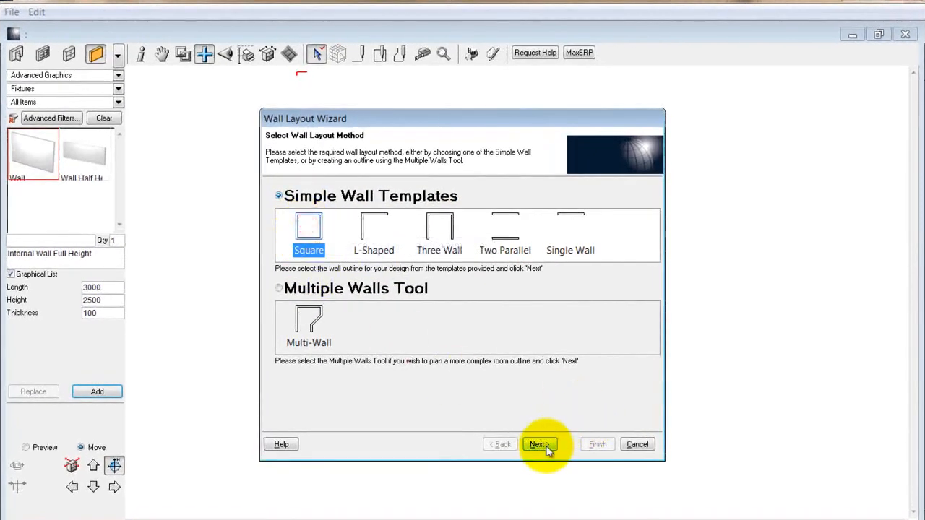
# - Create a Square room in the Wall Layout Wizard with 4000 wall lengths and finish it
pyautogui.click(537, 444)
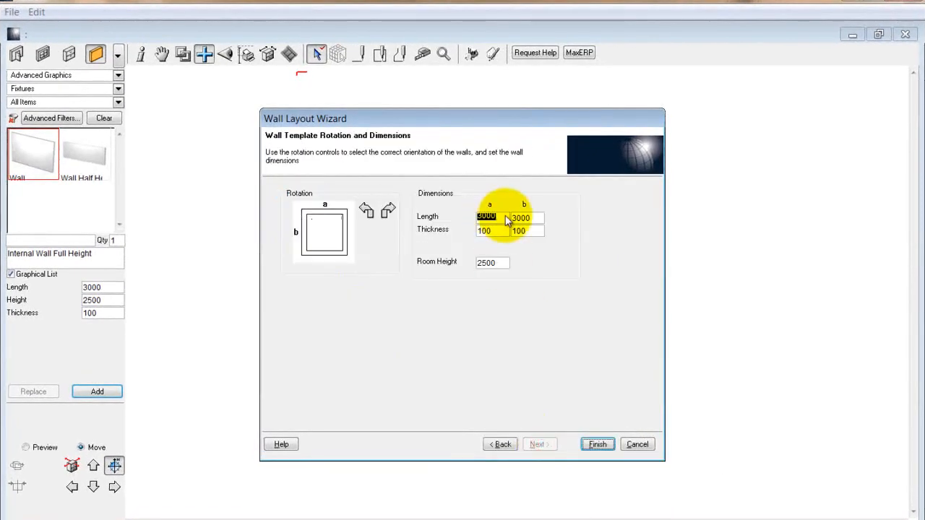
pyautogui.write('40')
pyautogui.click(492, 263)
pyautogui.write('26')
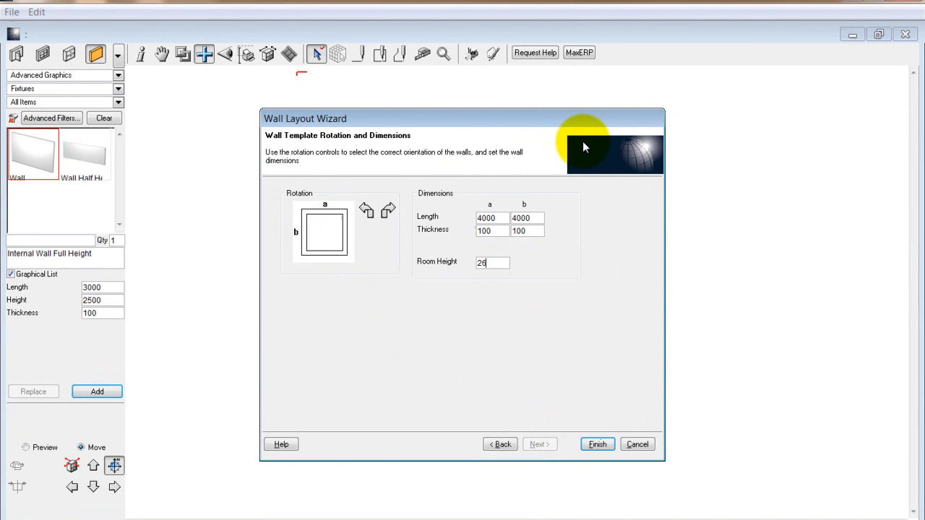
pyautogui.click(596, 446)
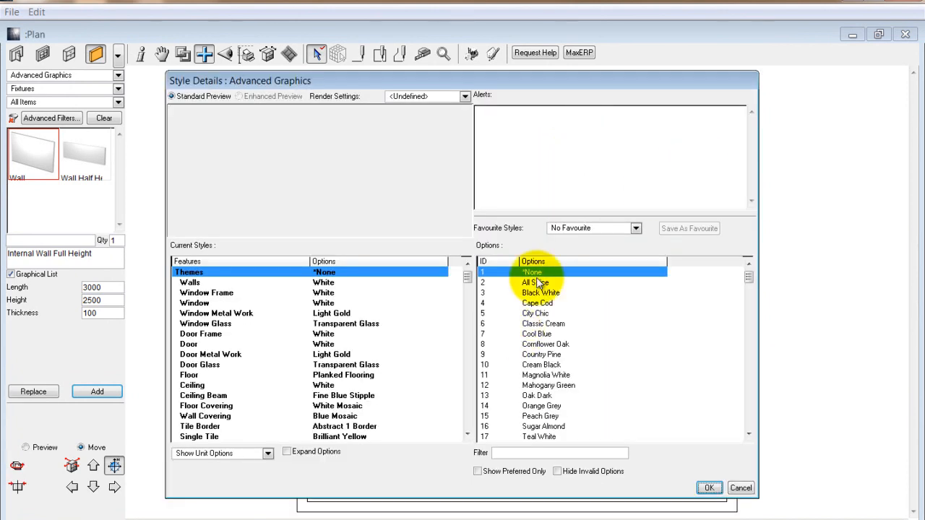
# - Preview City Chic, Orange Grey and Sugar Almond, then apply the All Spice theme
pyautogui.click(534, 312)
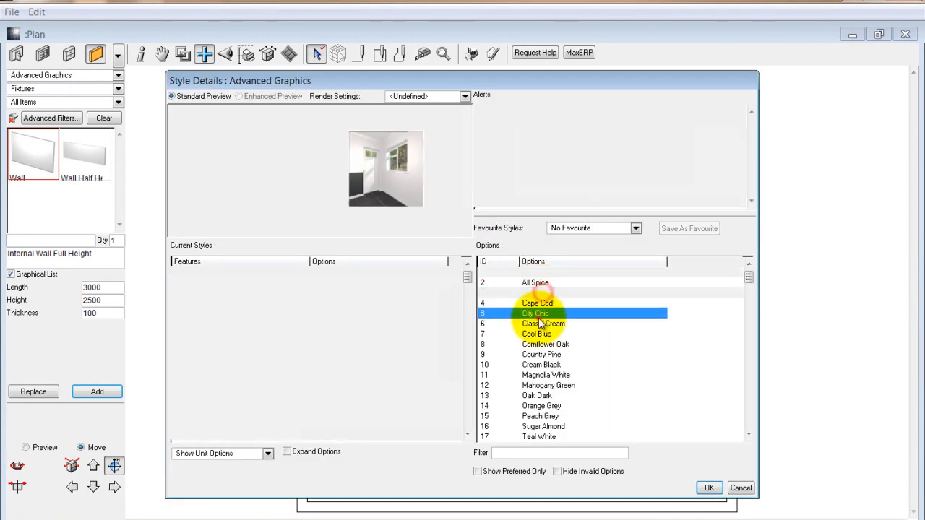
pyautogui.click(541, 405)
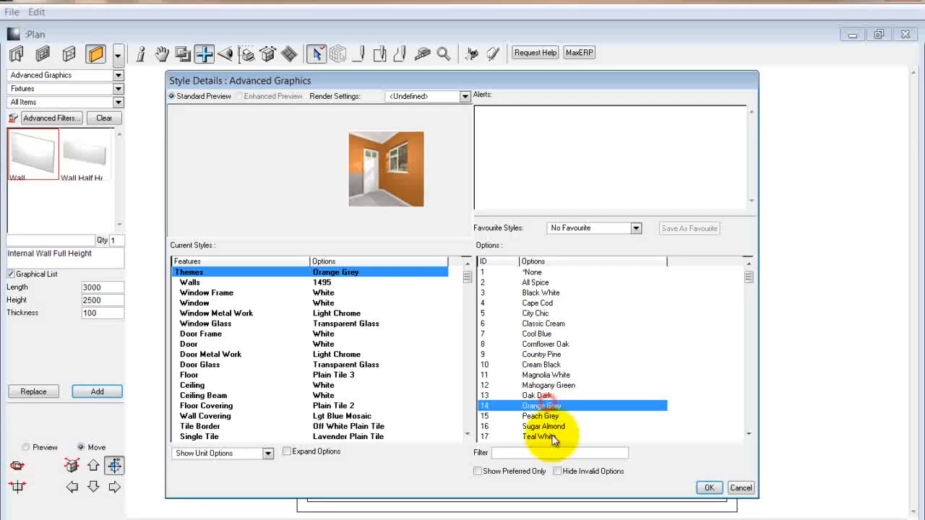
pyautogui.click(541, 427)
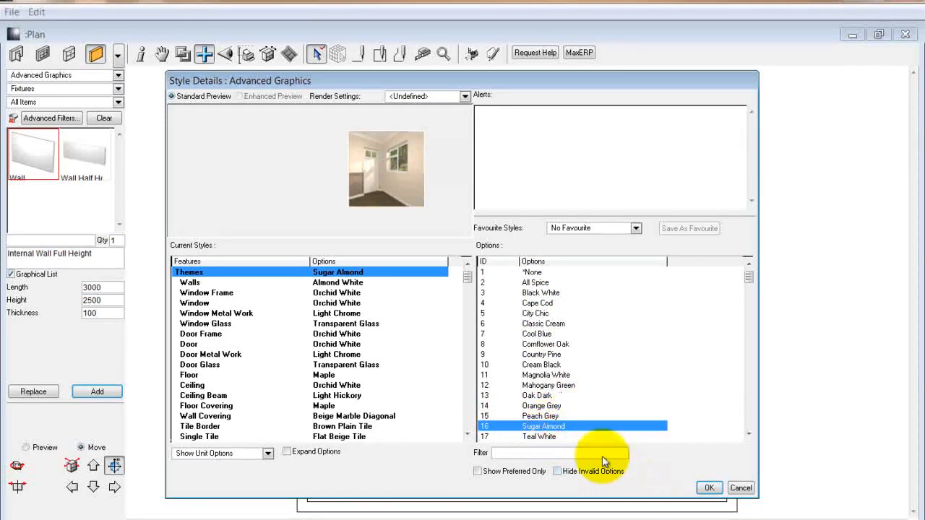
pyautogui.click(532, 282)
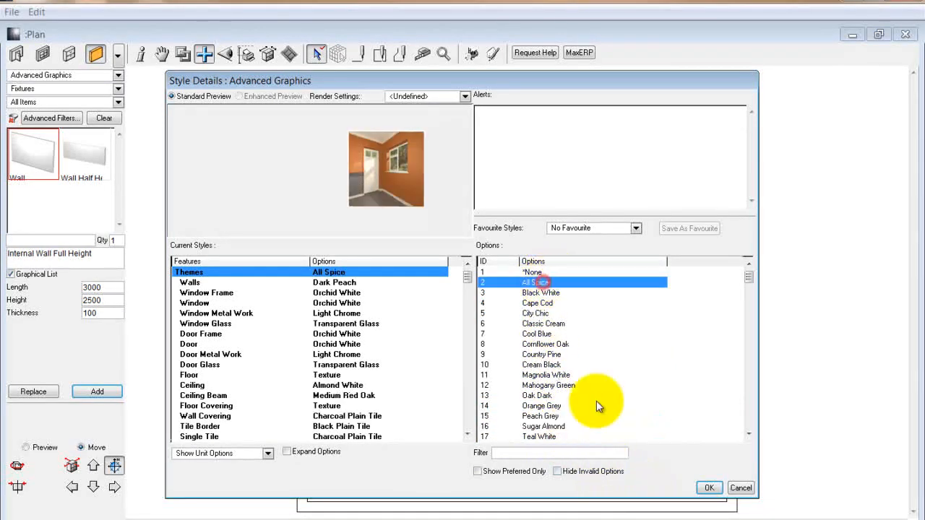
pyautogui.click(710, 488)
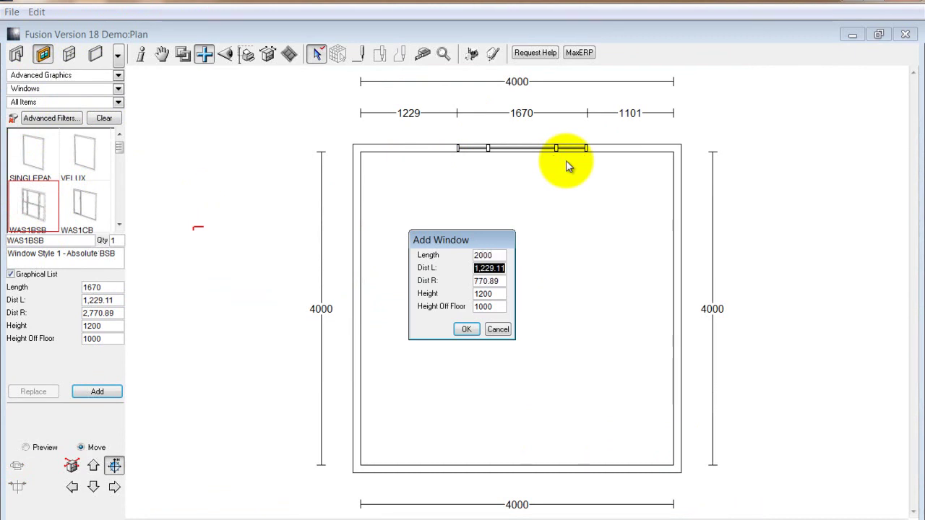
# - Set the window's left and right distances to 1000 and confirm its position
pyautogui.write('1000')
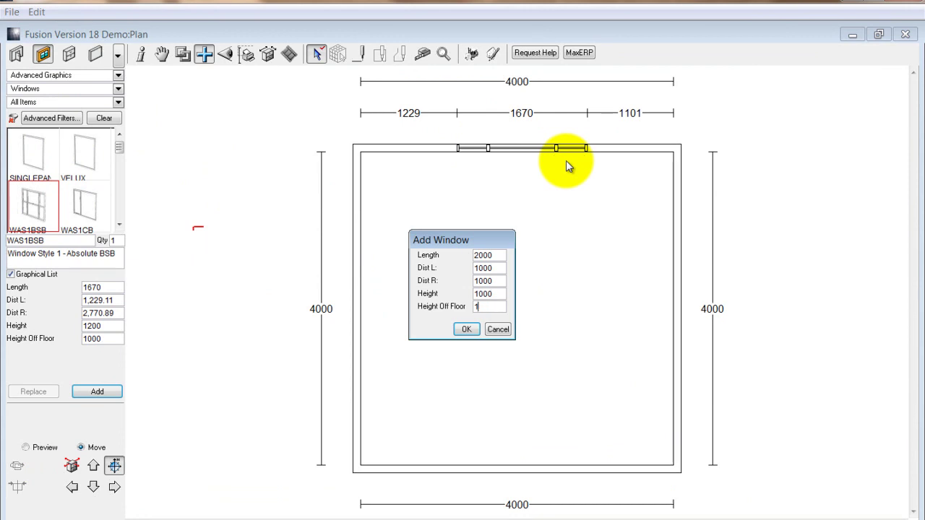
pyautogui.click(466, 329)
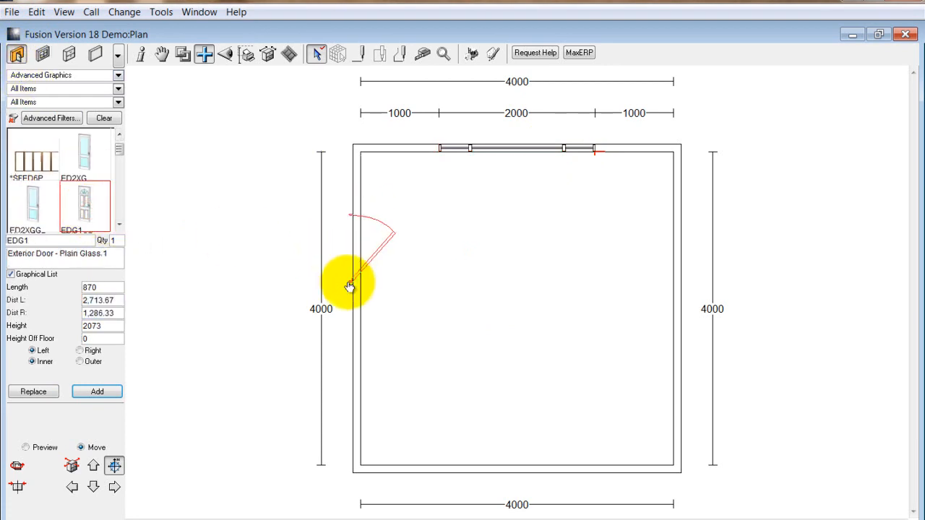
# - Place the Framed Ledged & Braced interior door on the left wall, 2000 high, and set its handing
pyautogui.click(349, 286)
pyautogui.write('i')
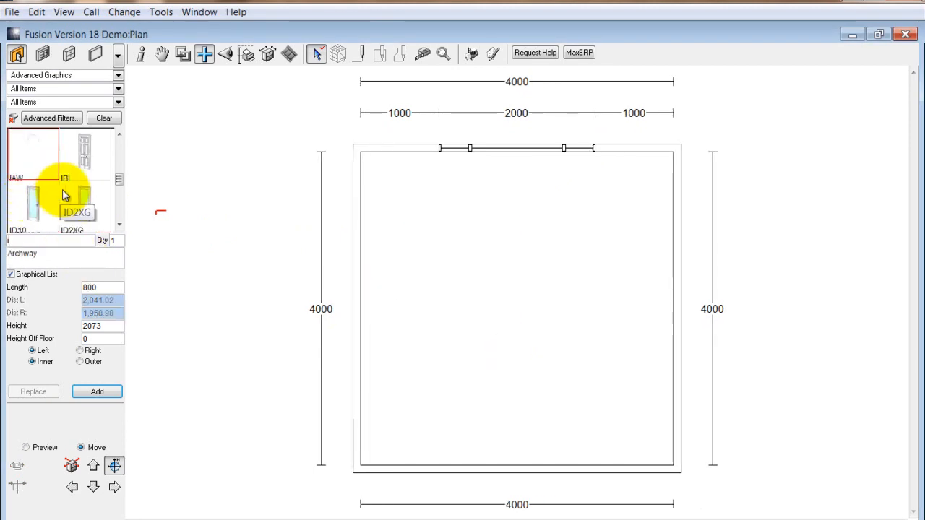
pyautogui.scroll(-3)
pyautogui.write('IDFLB')
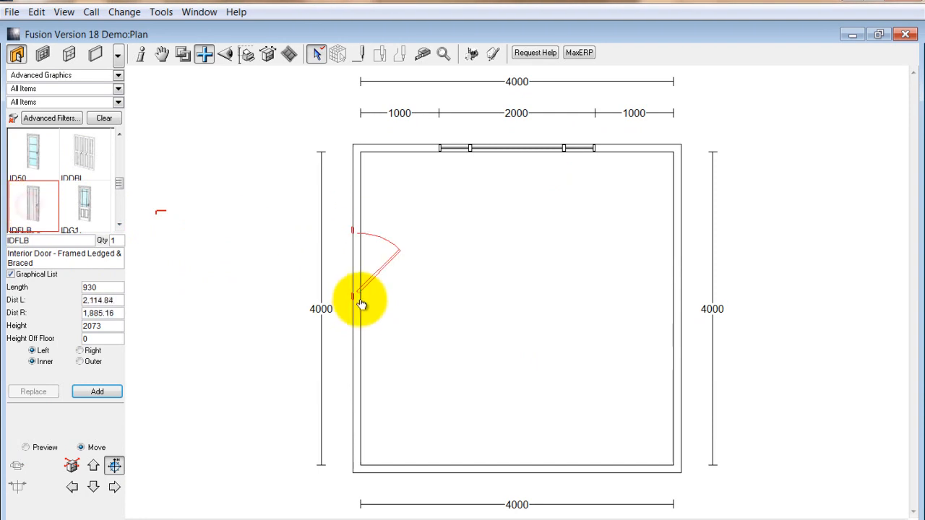
pyautogui.click(360, 303)
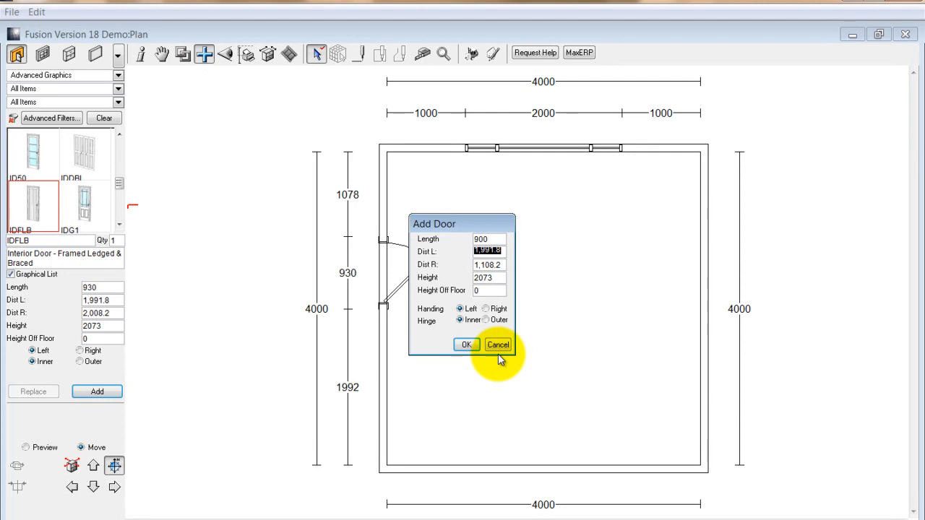
pyautogui.write('2')
pyautogui.click(489, 265)
pyautogui.write('1100')
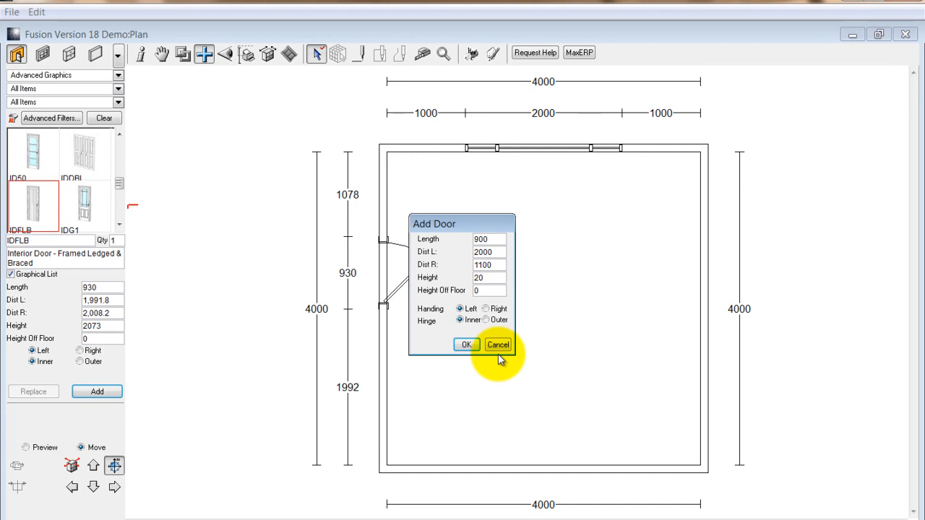
pyautogui.write('2000')
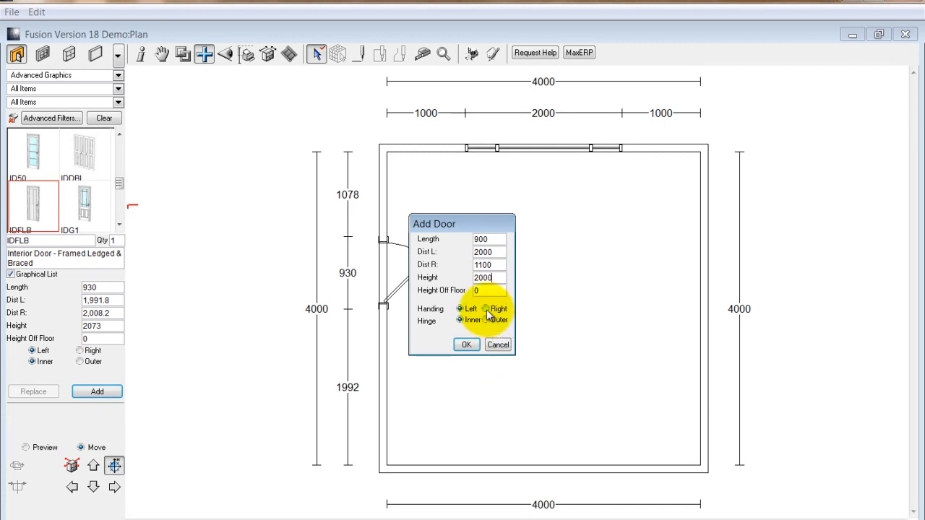
pyautogui.click(463, 347)
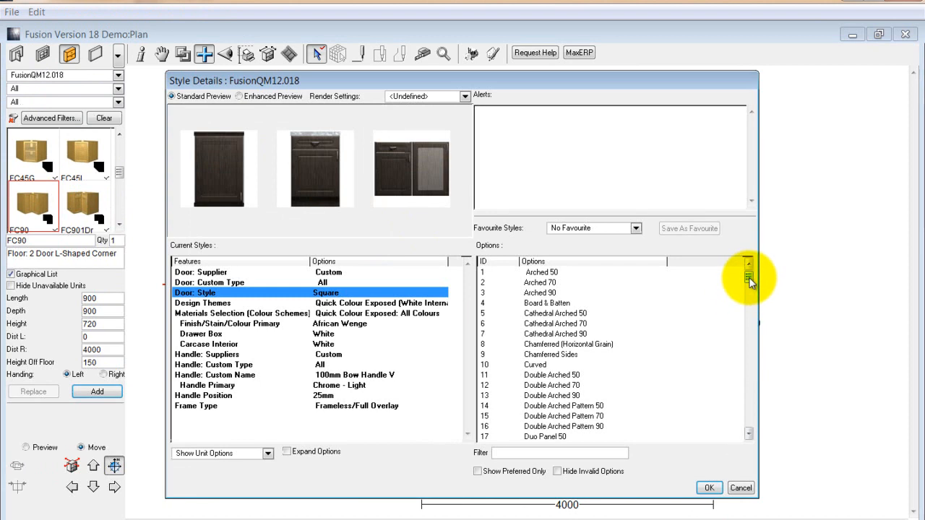
# - Choose Shaker 70 door style with a Black Cherry primary finish and accept the style details
pyautogui.scroll(-3)
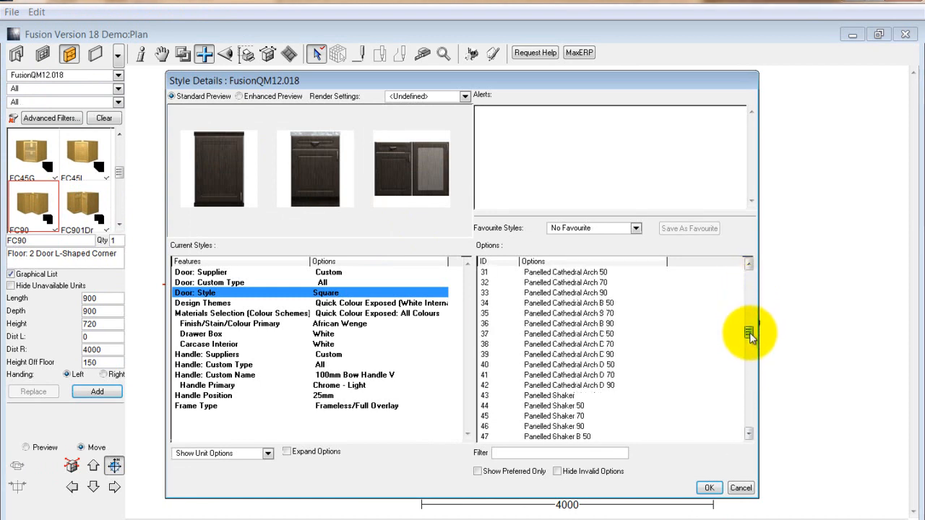
pyautogui.scroll(-3)
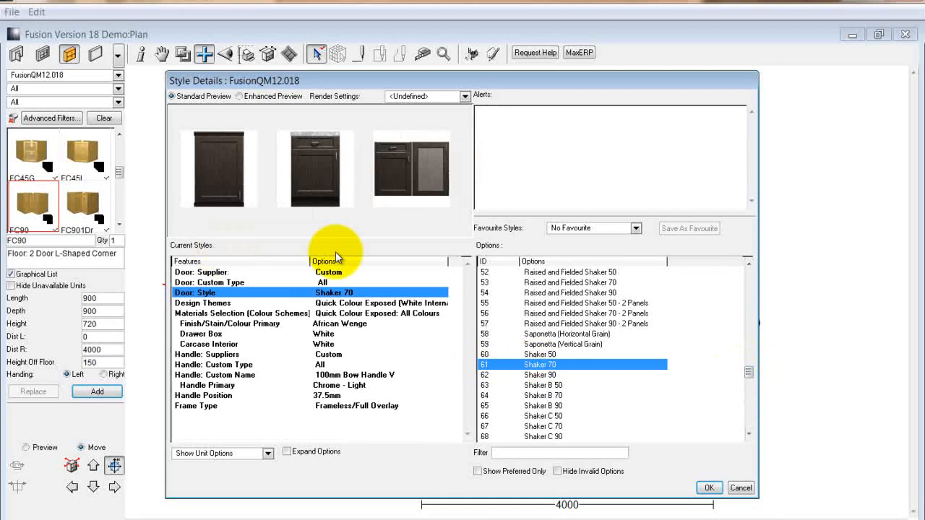
pyautogui.click(228, 323)
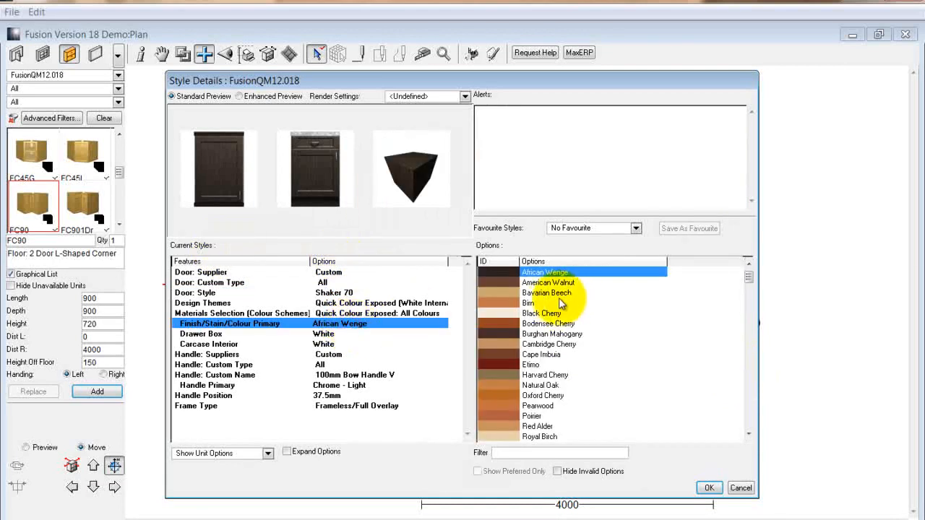
pyautogui.click(541, 312)
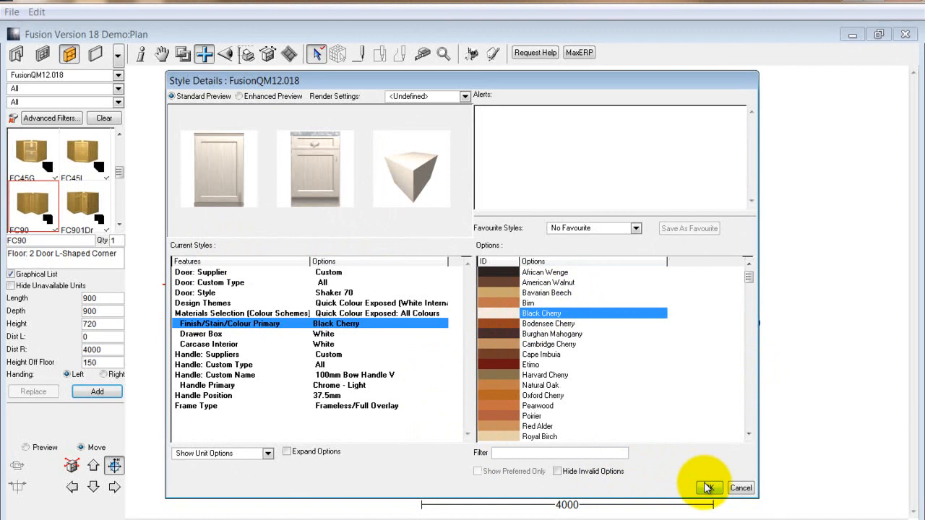
pyautogui.click(709, 488)
pyautogui.write('2')
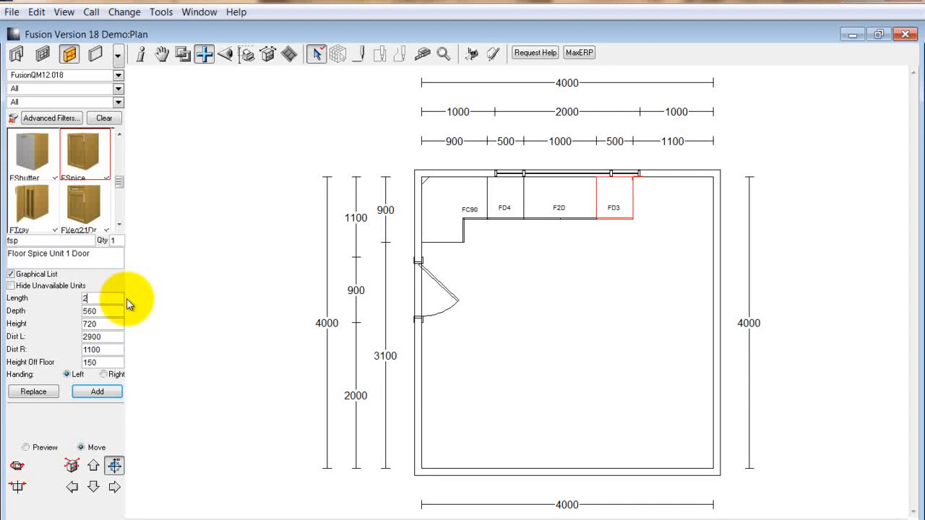
# - Add the spice unit on the top wall, then search and add a pot drawer unit
pyautogui.click(96, 391)
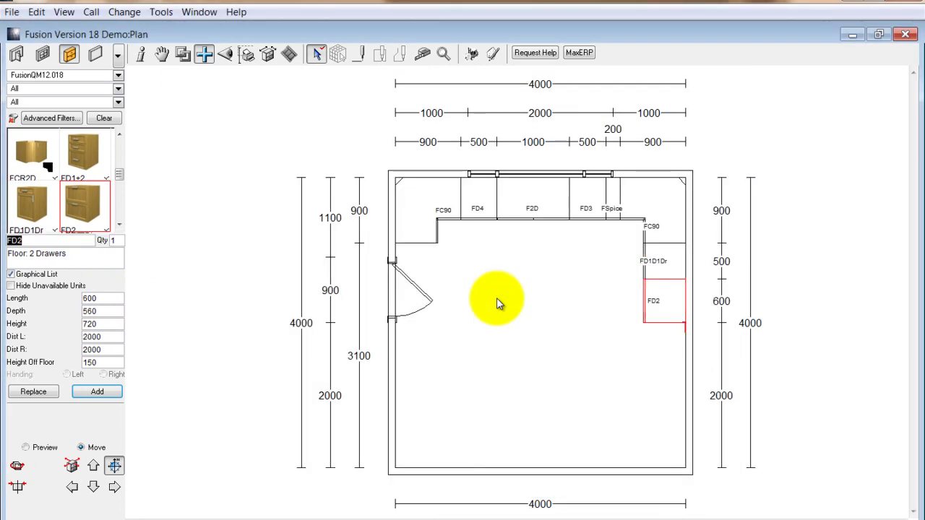
pyautogui.write('fo')
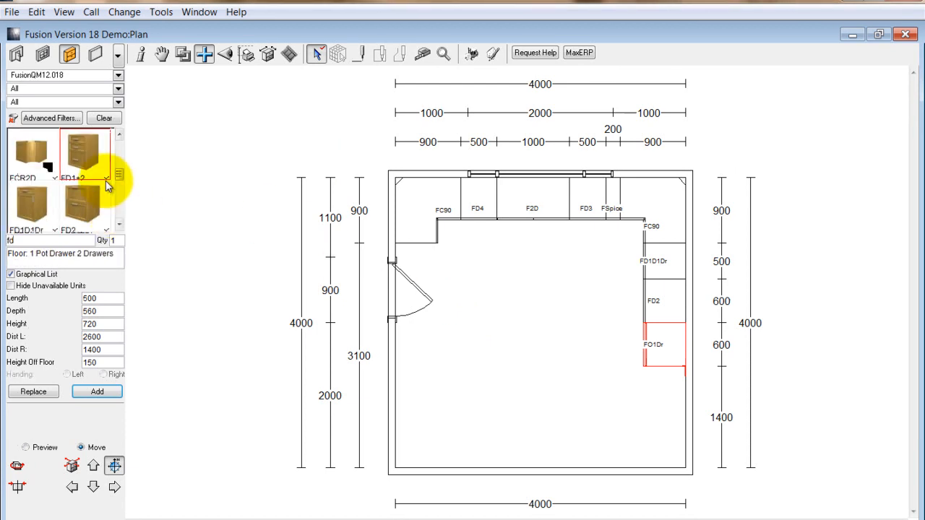
pyautogui.click(81, 152)
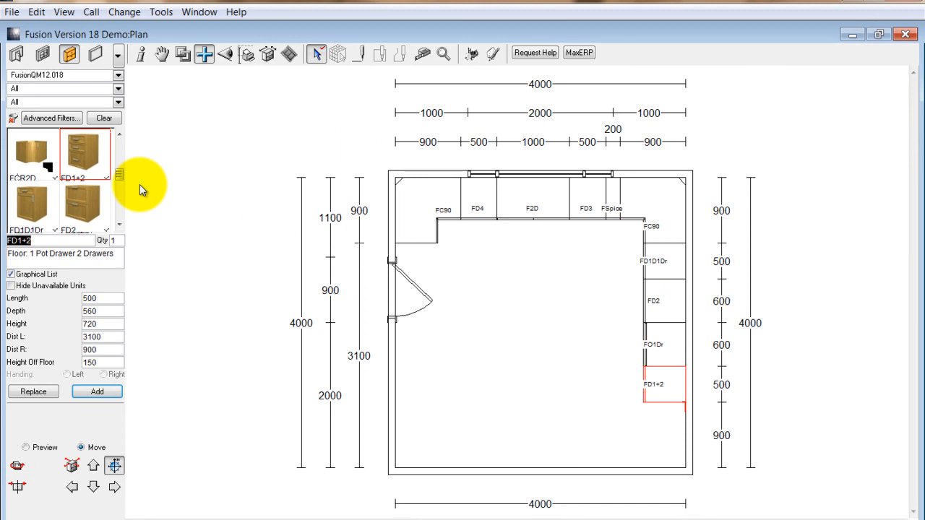
pyautogui.click(652, 232)
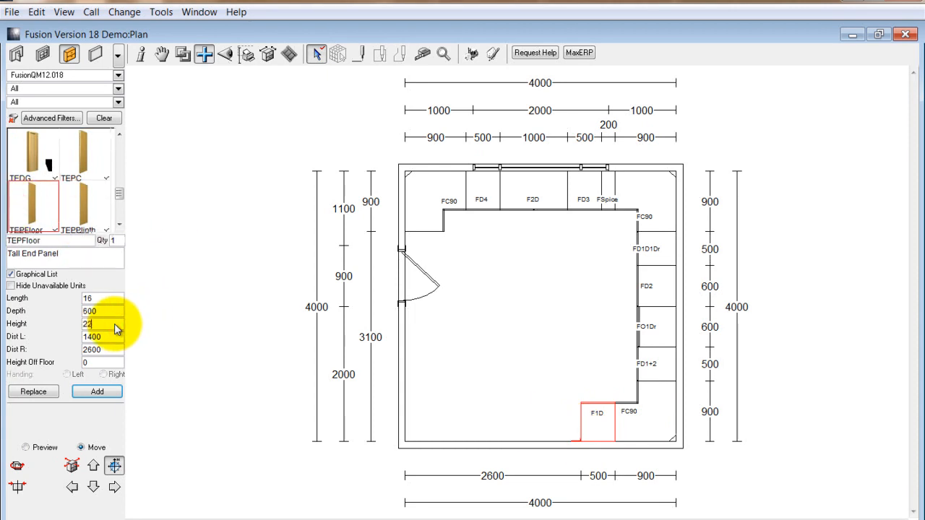
# - Search 'wfr' and add the wall fridge unit, accepting its style details
pyautogui.write('2120')
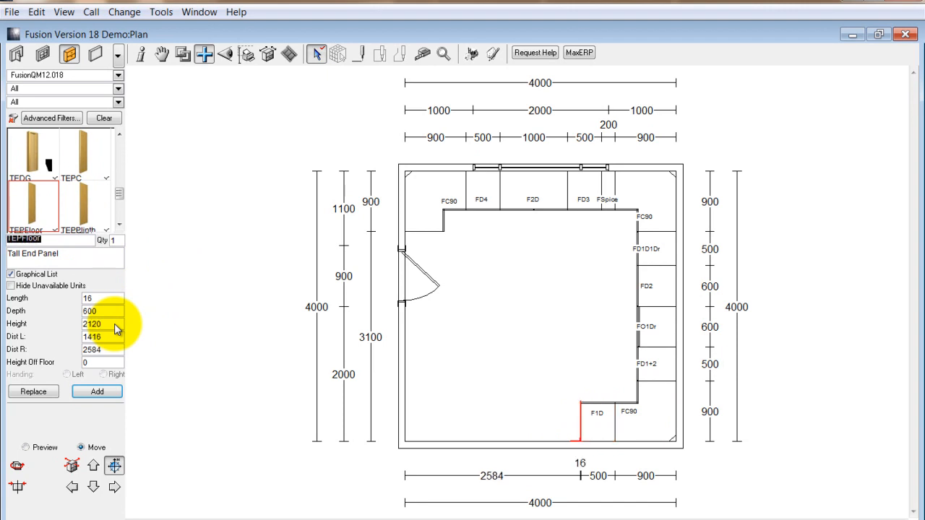
pyautogui.write('wfr')
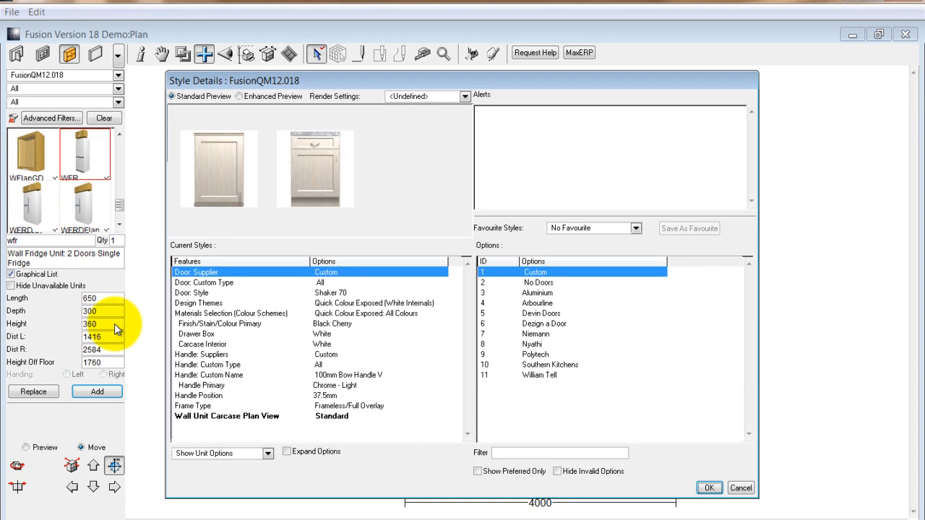
pyautogui.click(709, 488)
pyautogui.write('tg')
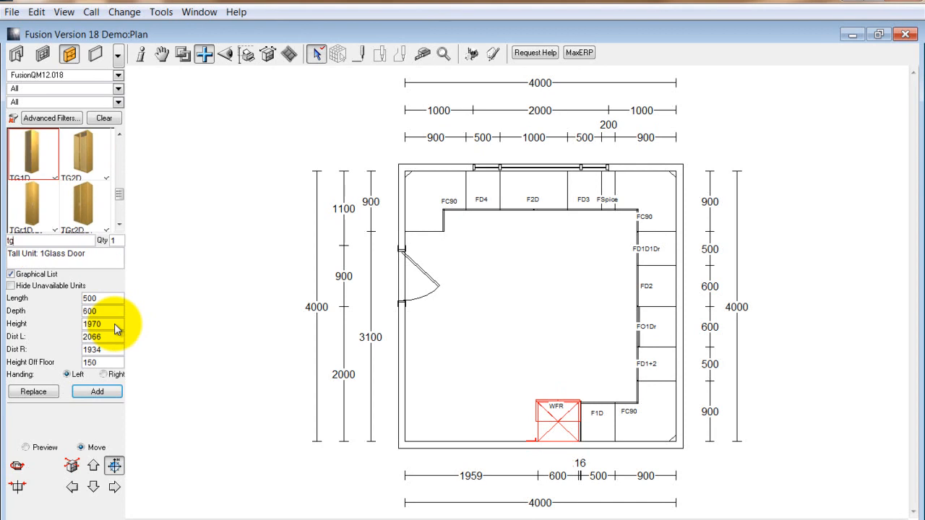
# - Replace the placed fridge unit with the TG1C tall single-door grocery unit
pyautogui.click(35, 205)
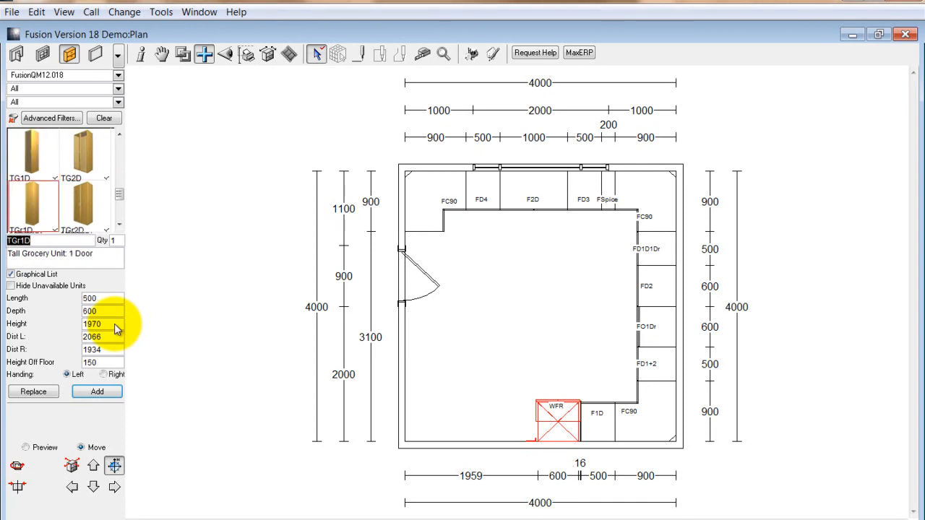
pyautogui.click(96, 392)
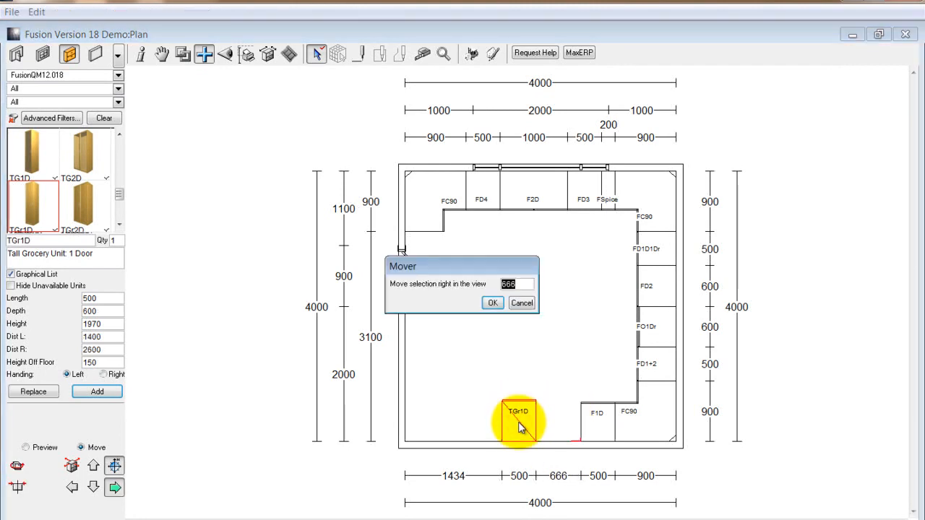
# - Move the grocery unit 666 to the right so it sits against the F1D unit
pyautogui.click(491, 304)
pyautogui.write('WFRD')
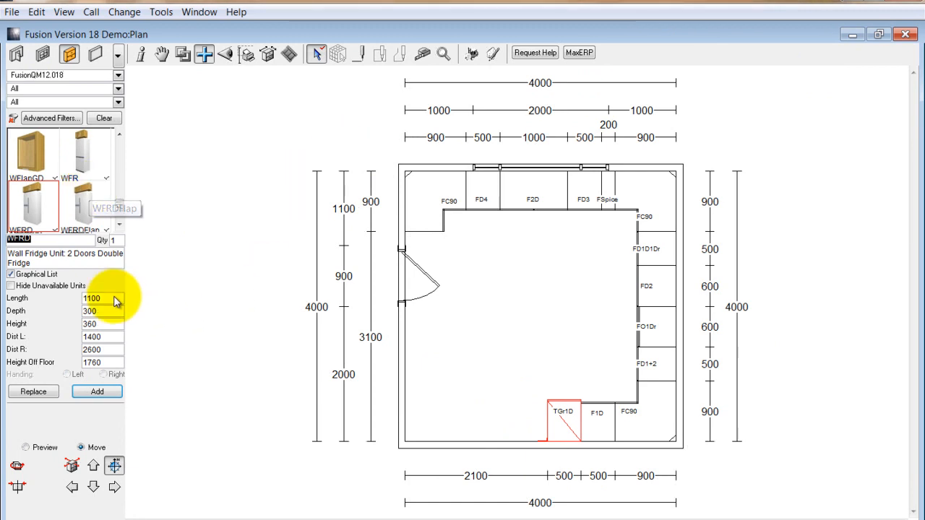
# - Add the WFRD double fridge unit with Length 1000 beside the grocery unit
pyautogui.write('1000')
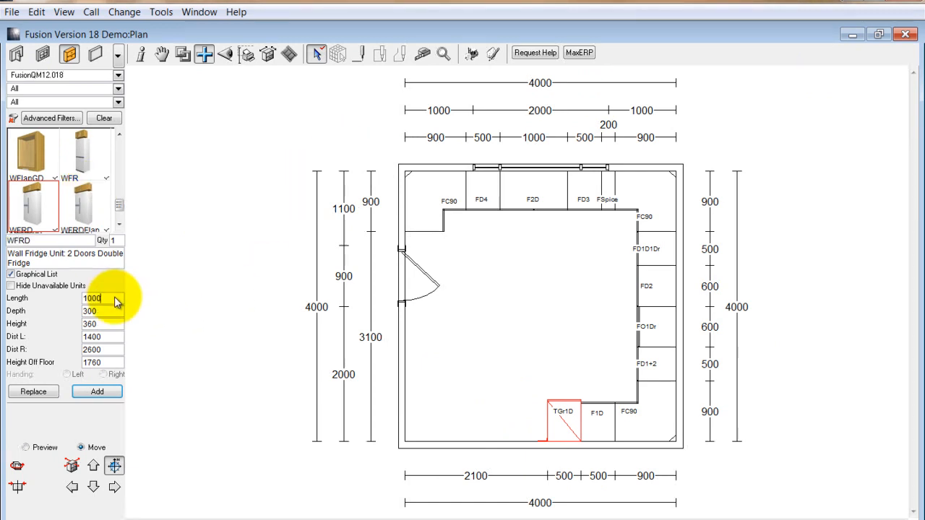
pyautogui.click(97, 392)
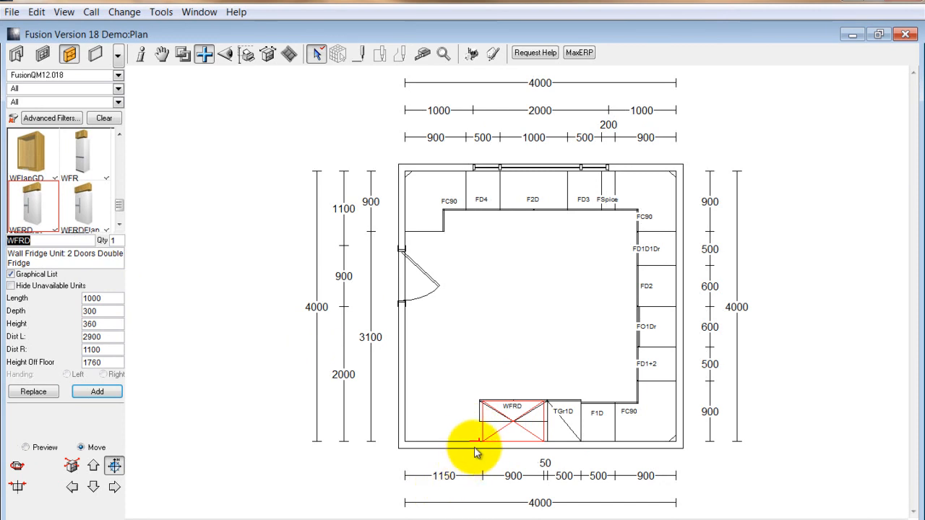
# - Add a TC45 tall diagonal corner unit sized 1100 in the bottom-left corner, dismissing the wall clash
pyautogui.click(81, 202)
pyautogui.write('tc')
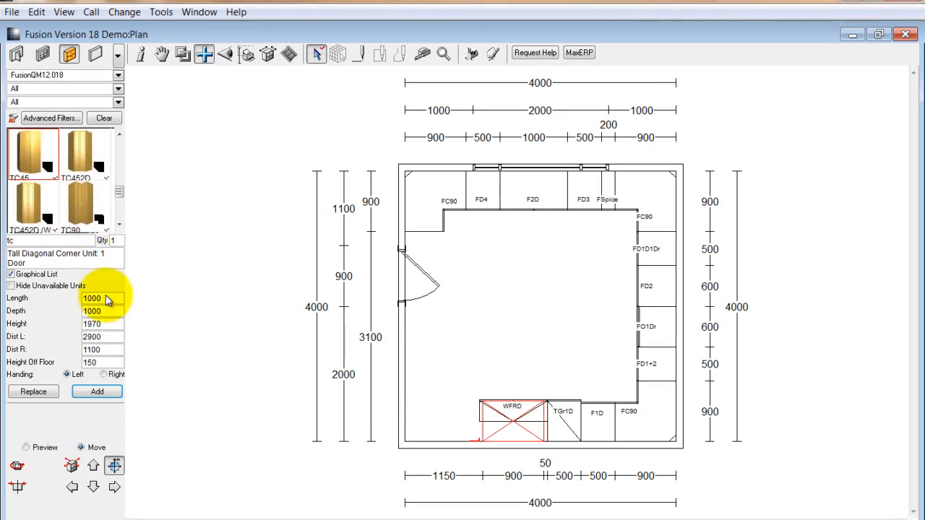
pyautogui.write('115')
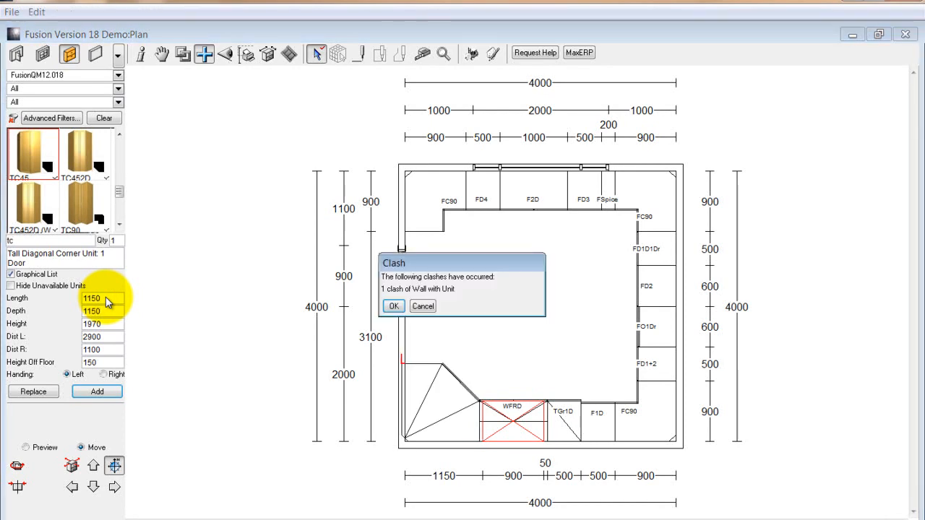
pyautogui.click(393, 306)
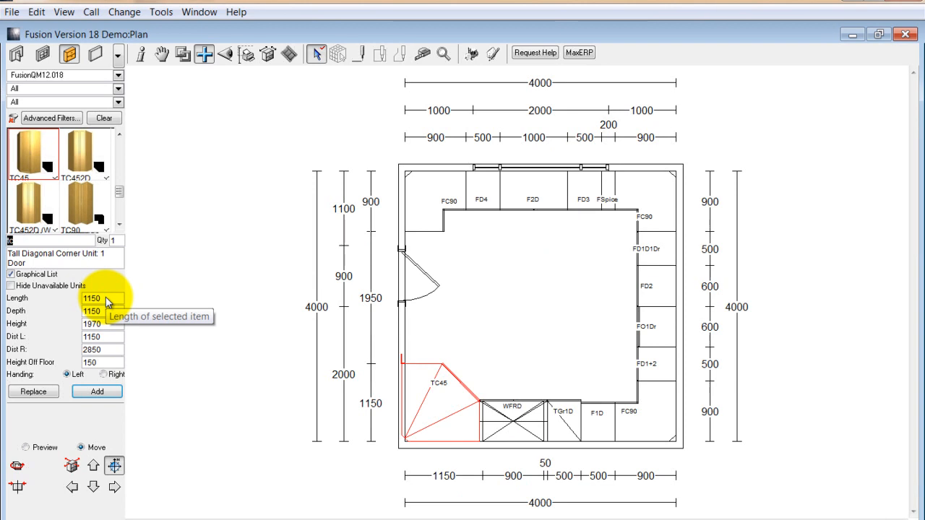
pyautogui.write('10')
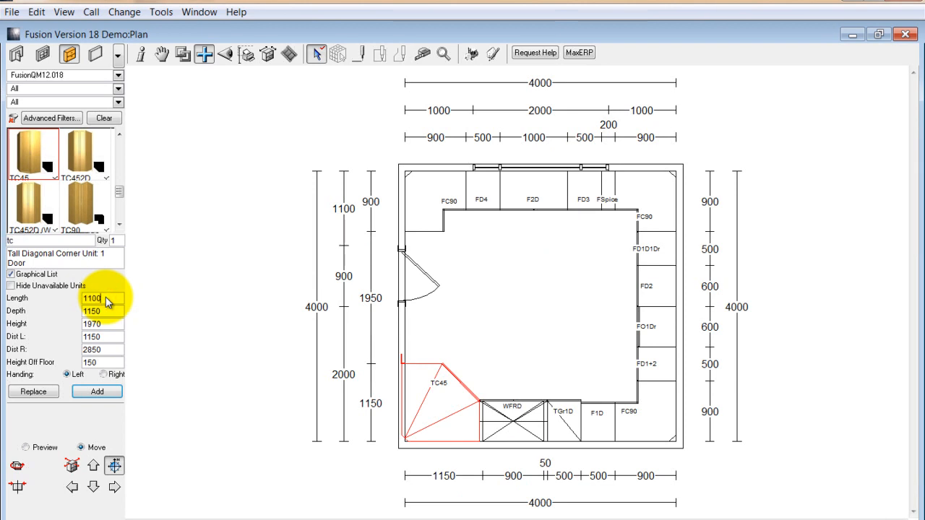
pyautogui.click(101, 311)
pyautogui.write('1100')
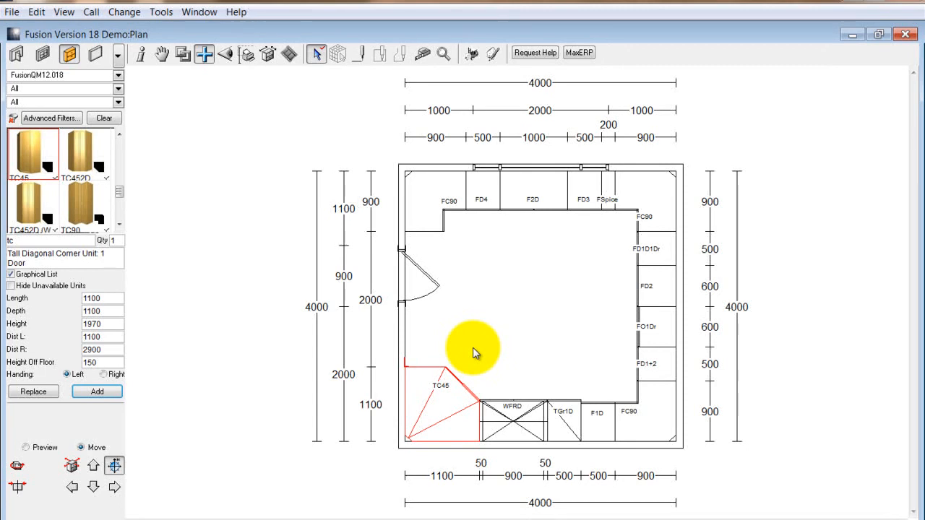
# - Add a TFiller tall unit filler on the left wall above the corner unit
pyautogui.click(86, 208)
pyautogui.write('f')
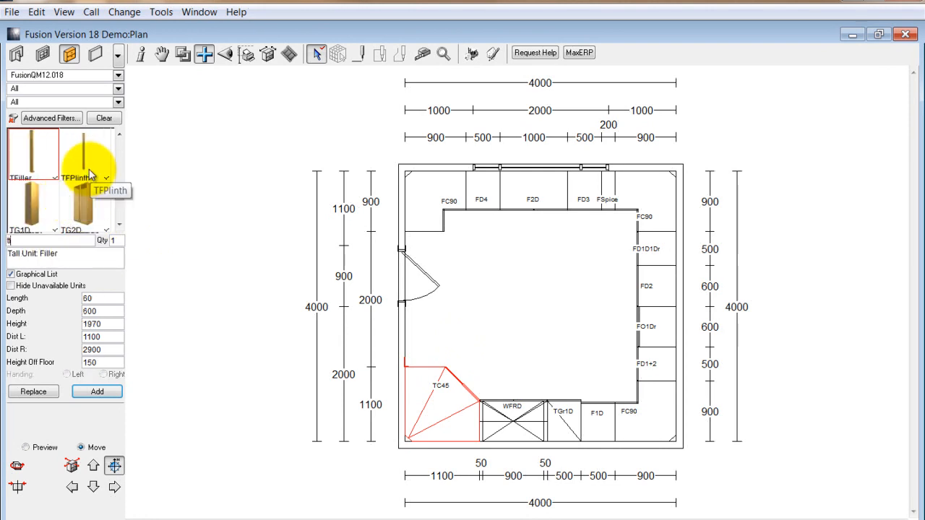
pyautogui.click(32, 151)
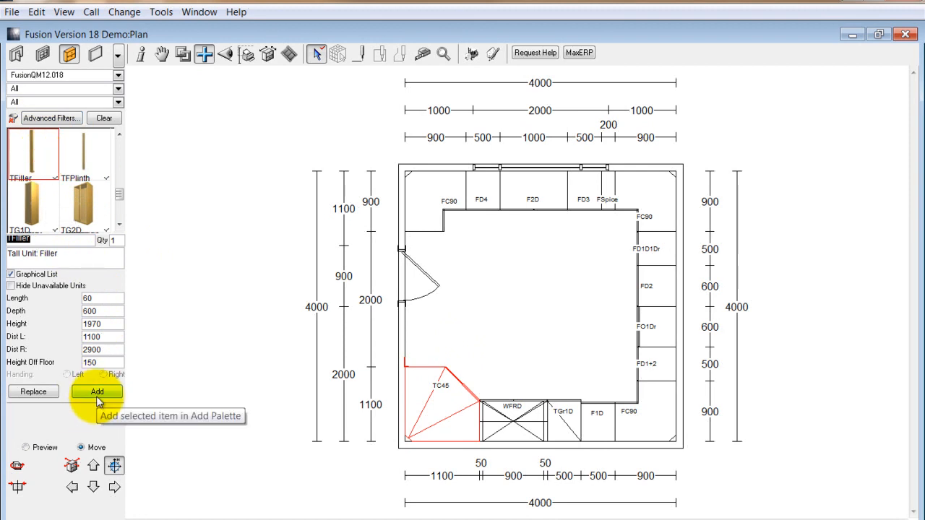
pyautogui.click(97, 392)
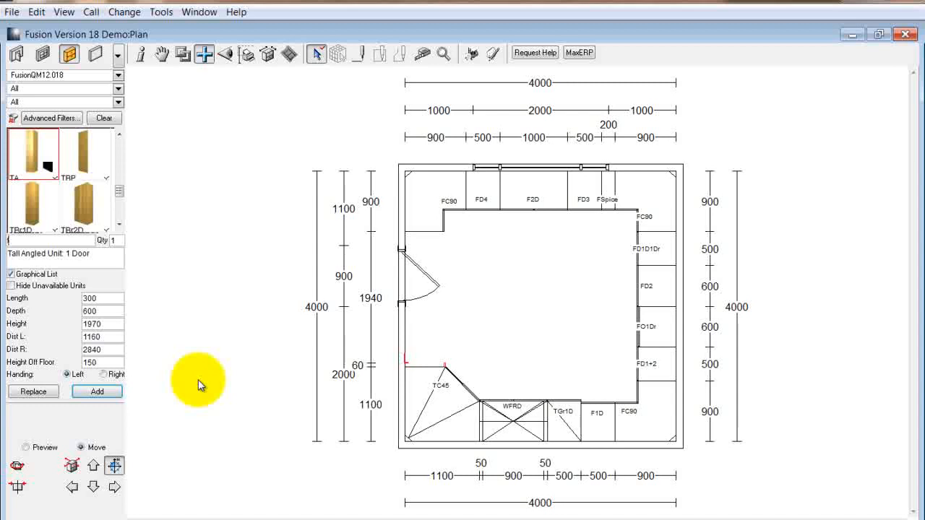
# - Add a TBr1D tall single-door broom unit next to the filler
pyautogui.click(32, 205)
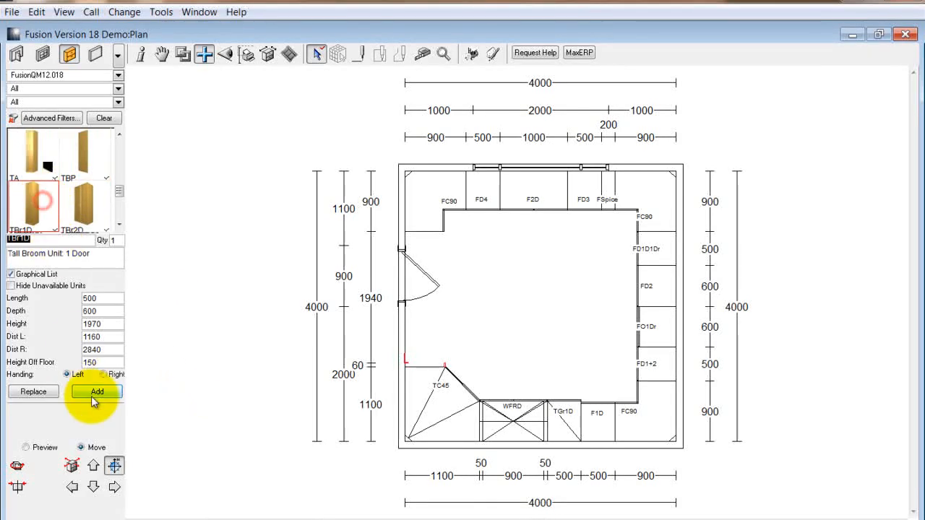
pyautogui.click(97, 392)
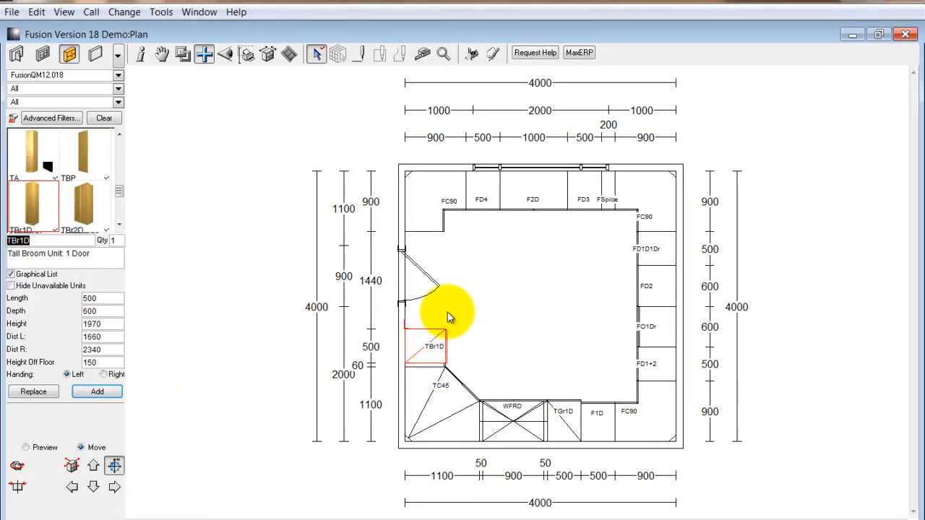
pyautogui.click(81, 203)
pyautogui.write('WC')
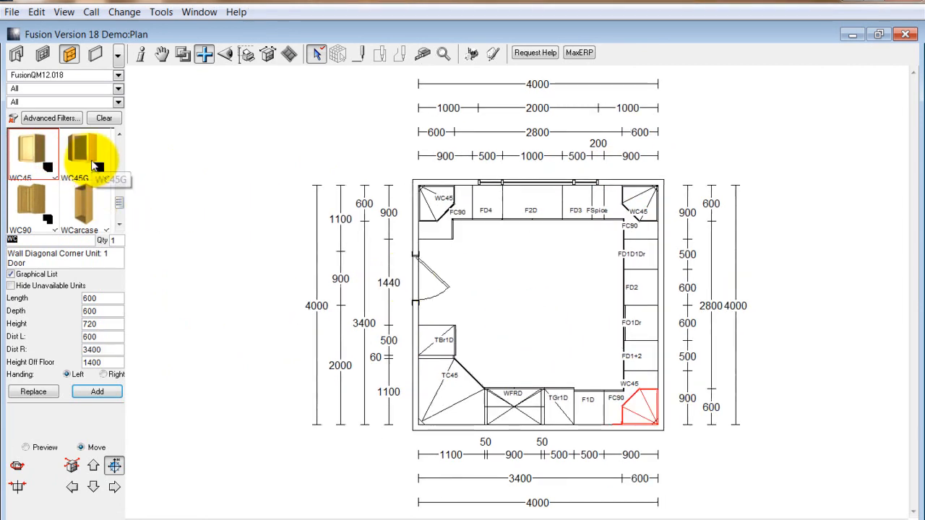
# - Add WC45 diagonal corner wall units and a W1D single-door wall unit on the top wall
pyautogui.click(79, 152)
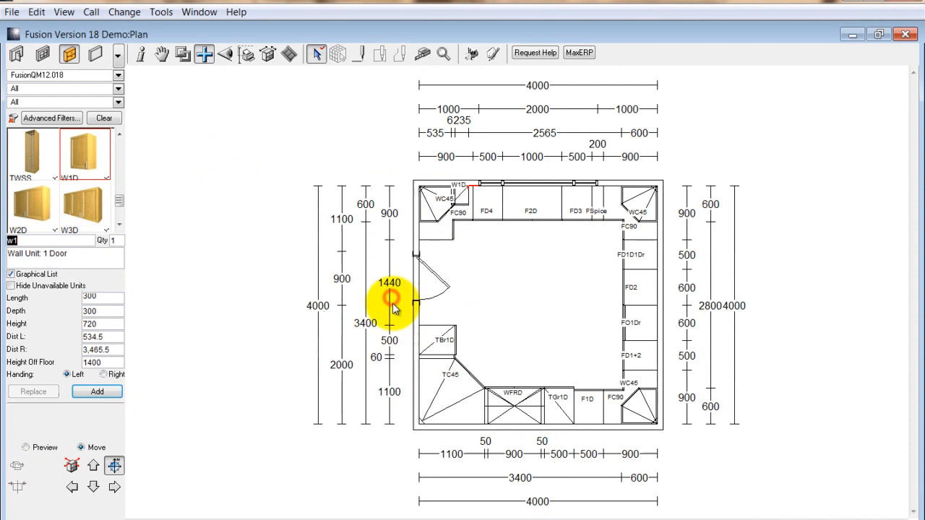
pyautogui.click(442, 214)
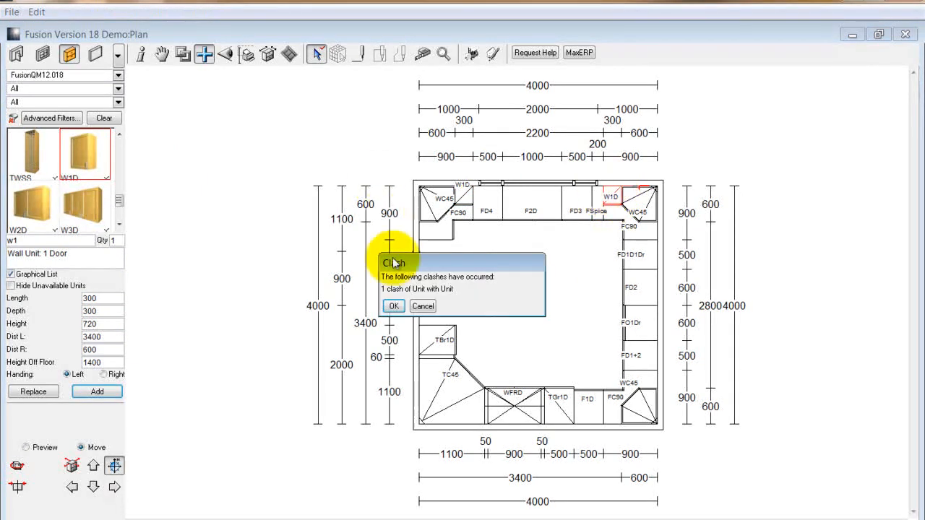
# - Add a SHELF 2500 long, 300 deep, 20 high on the top wall, accepting the clash warnings
pyautogui.click(393, 306)
pyautogui.write('2500')
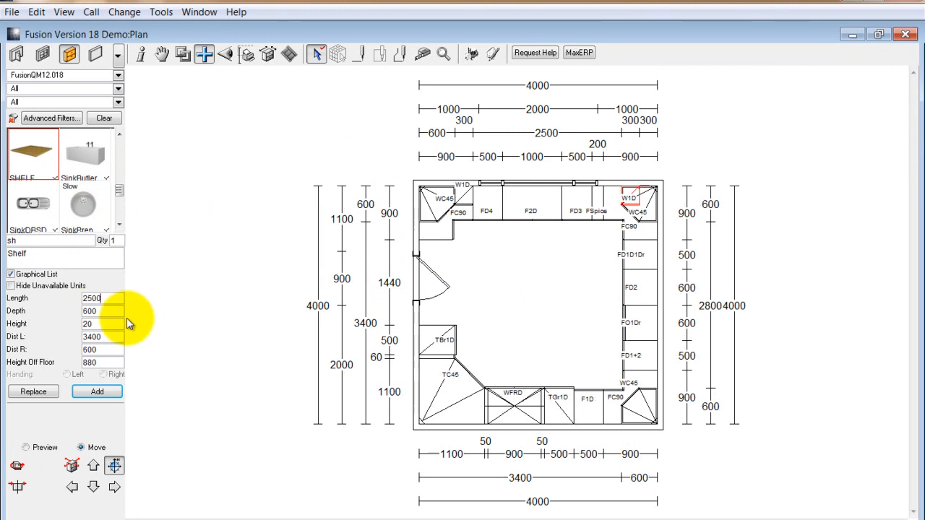
pyautogui.click(98, 311)
pyautogui.write('300')
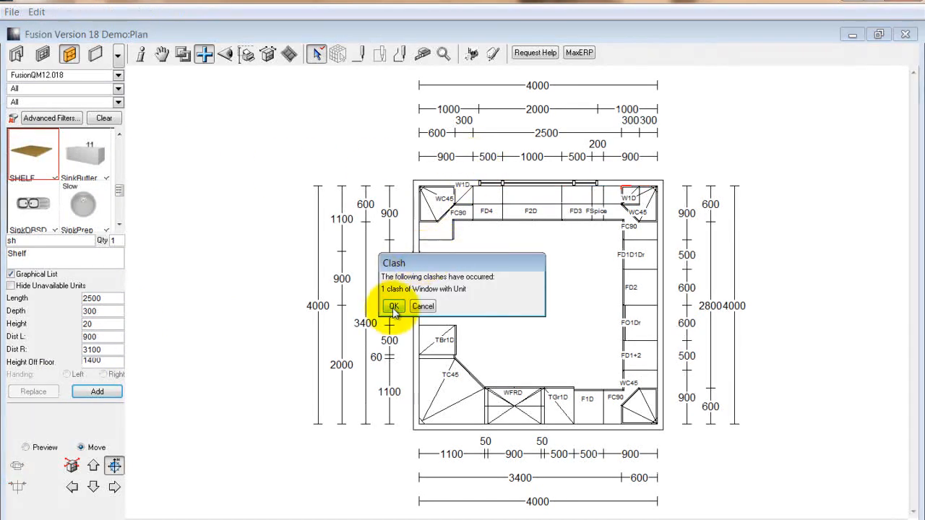
pyautogui.click(393, 306)
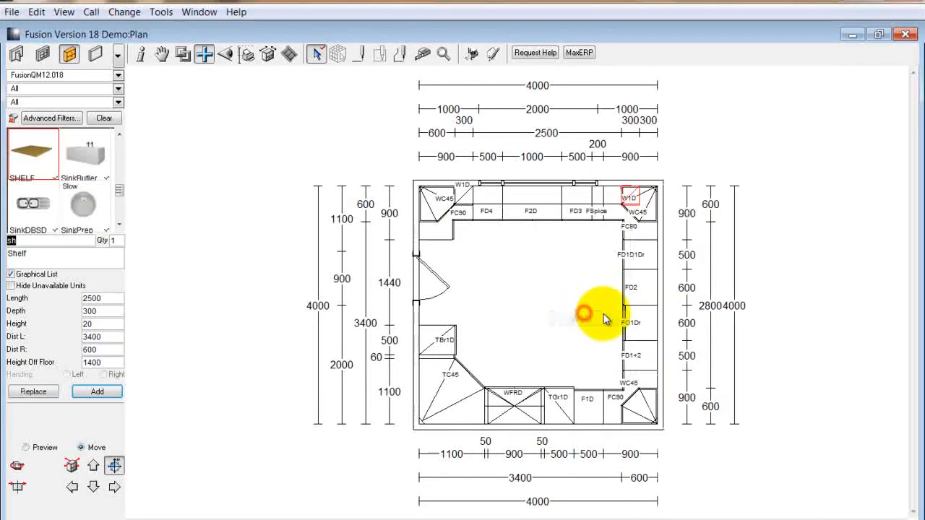
pyautogui.moveTo(586, 244)
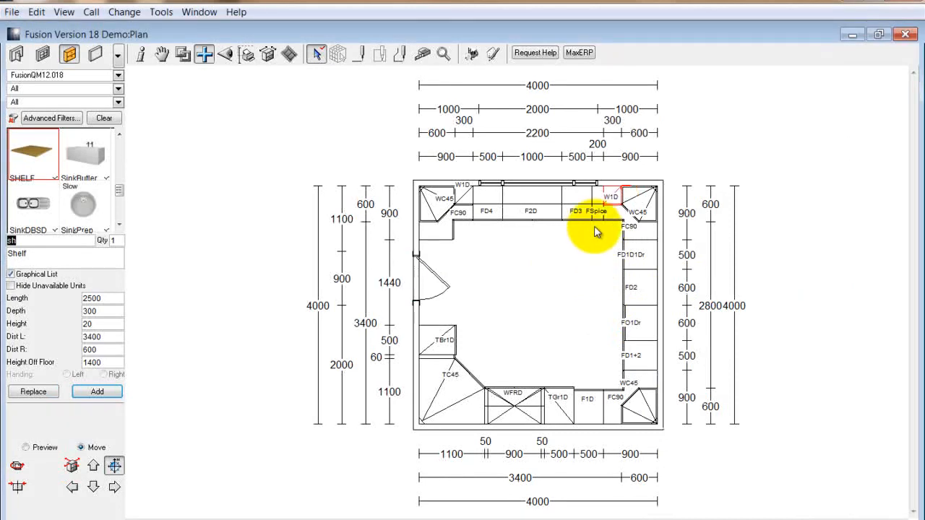
# - Add WG1D and WG2D plain-glass wall units along the right wall above the base units
pyautogui.rightClick(599, 231)
pyautogui.write('wg')
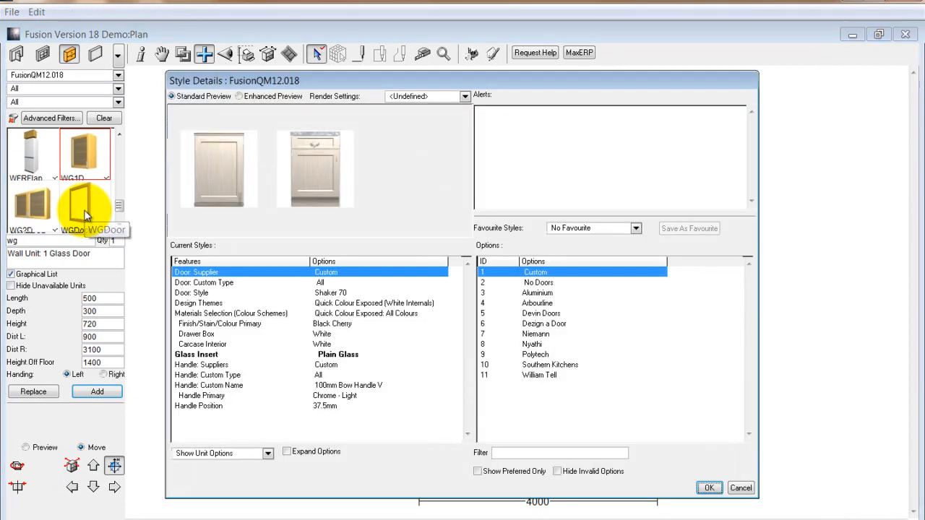
pyautogui.click(710, 487)
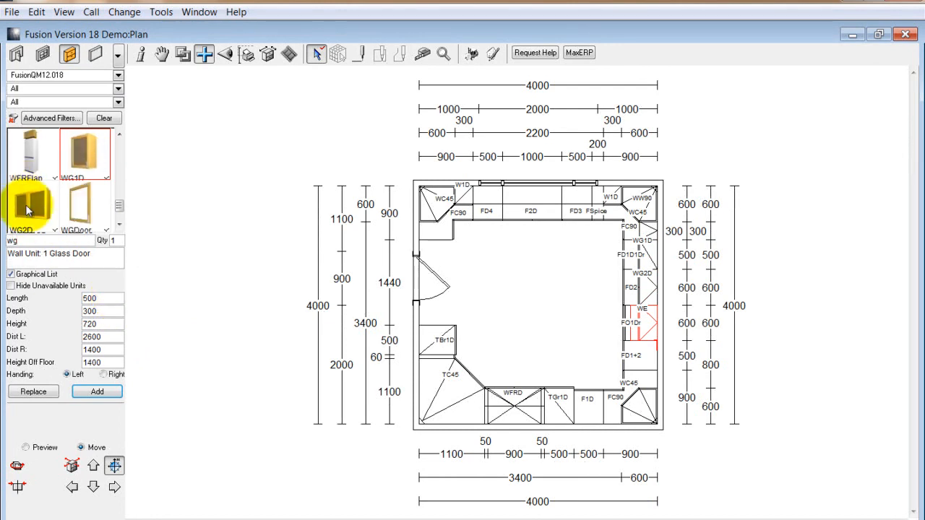
pyautogui.click(31, 205)
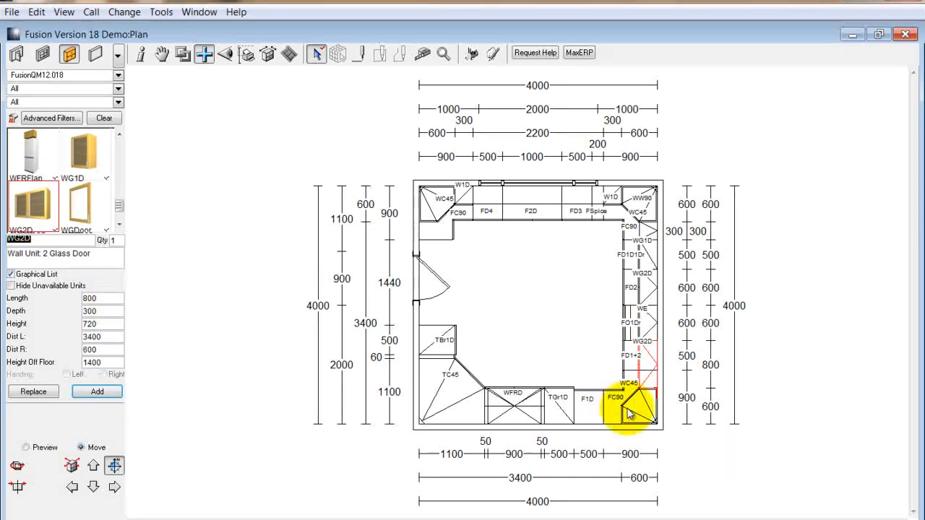
# - Place a WMicro2D microwave wall unit near the bottom-right corner, accepting the Mover shift
pyautogui.rightClick(629, 408)
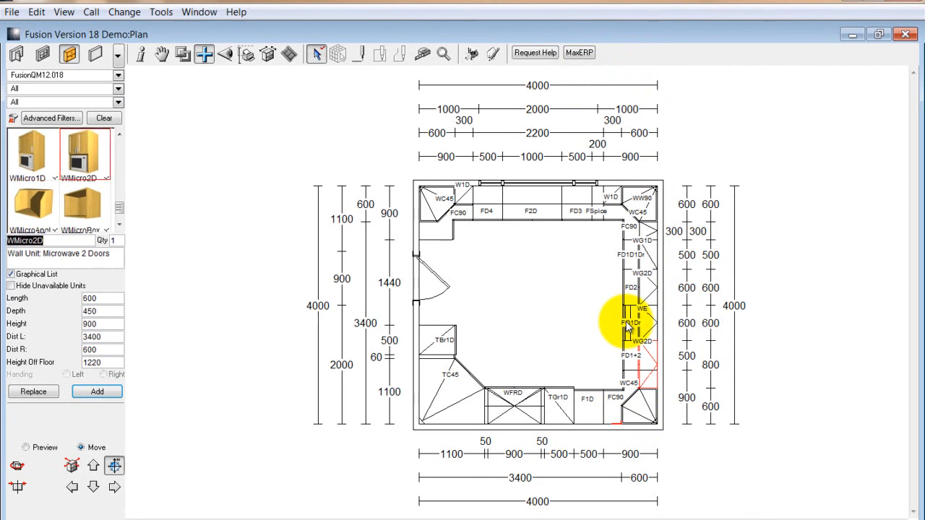
pyautogui.click(72, 488)
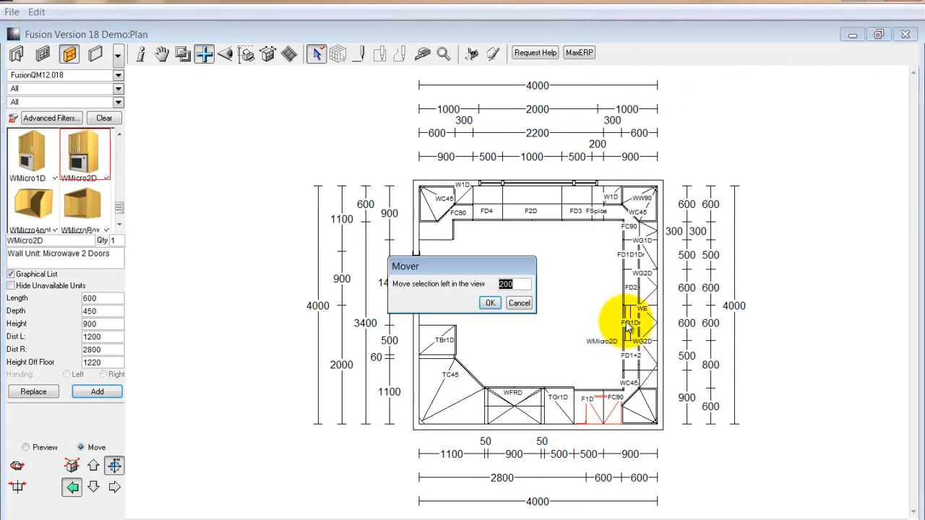
pyautogui.click(488, 304)
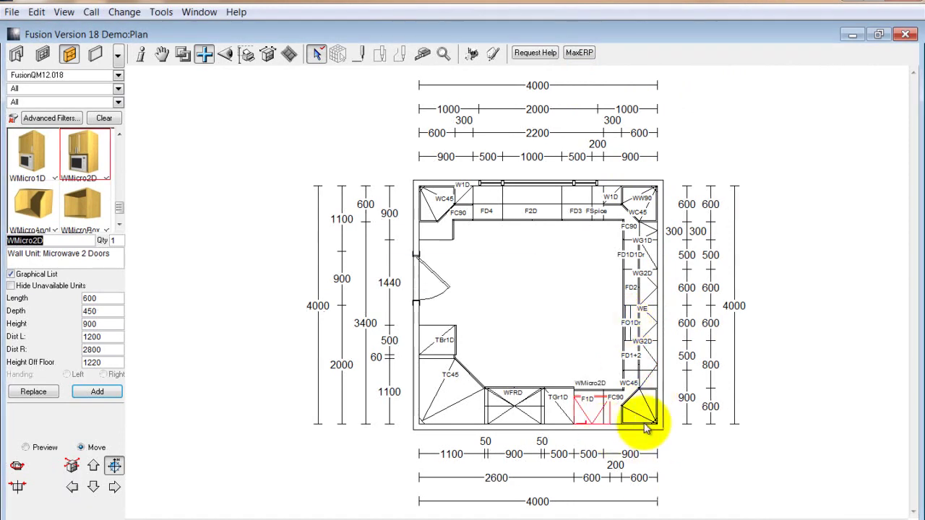
pyautogui.rightClick(643, 419)
pyautogui.write('w')
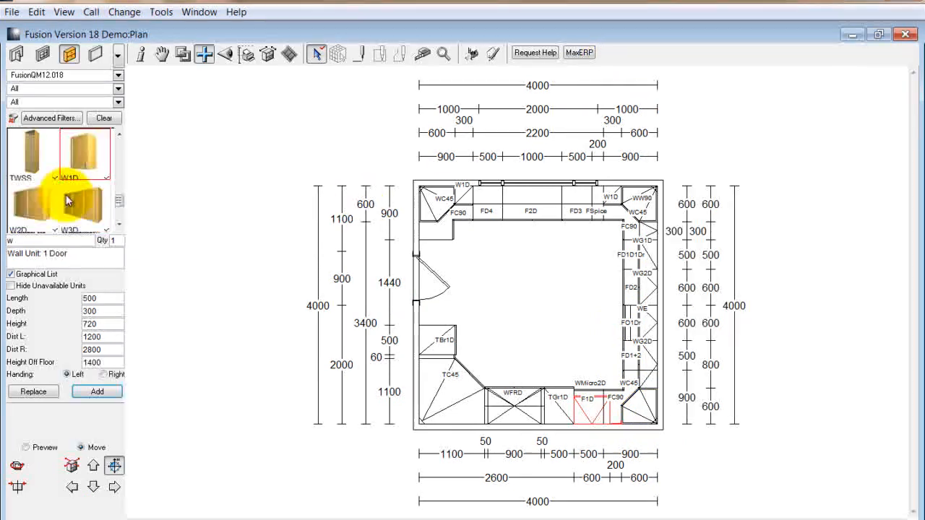
# - Select a W1D wall unit and set its Length to 200
pyautogui.click(100, 299)
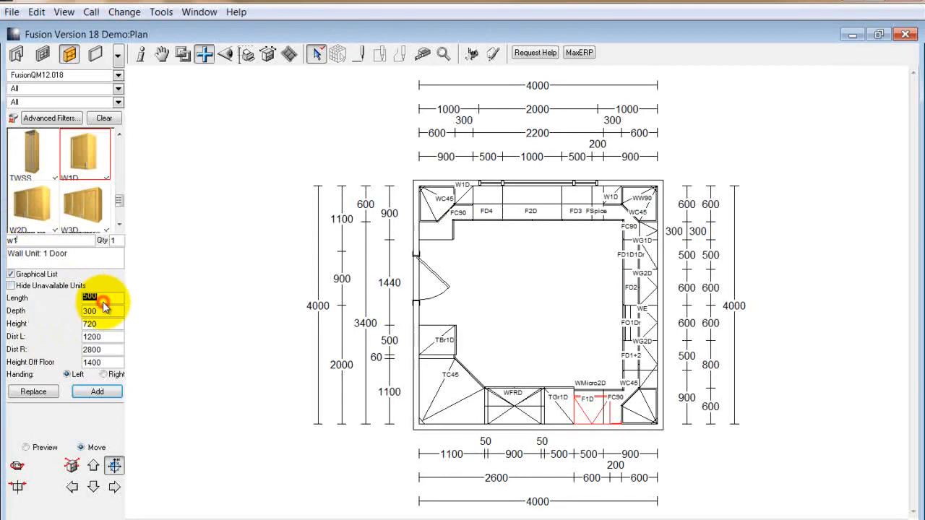
pyautogui.write('200')
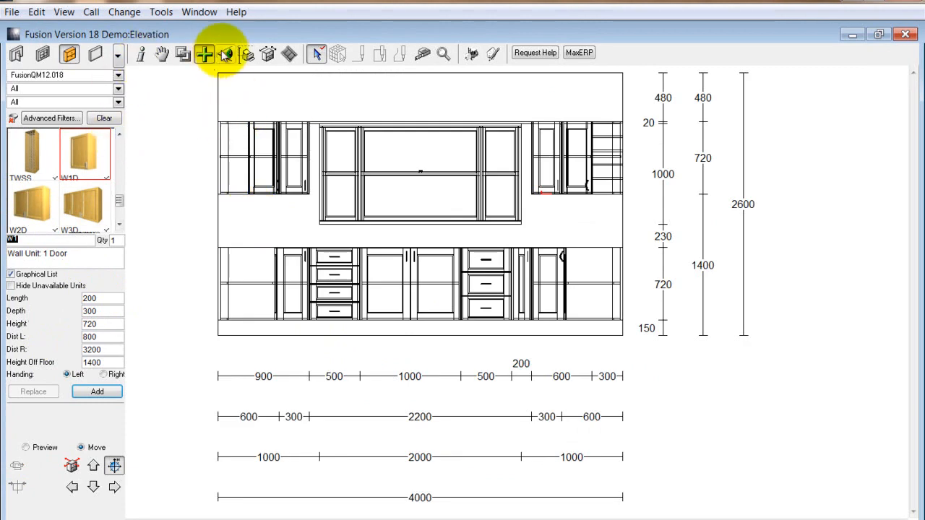
# - Switch to Elevation view and choose the wall showing the fridge and grocery units
pyautogui.click(226, 55)
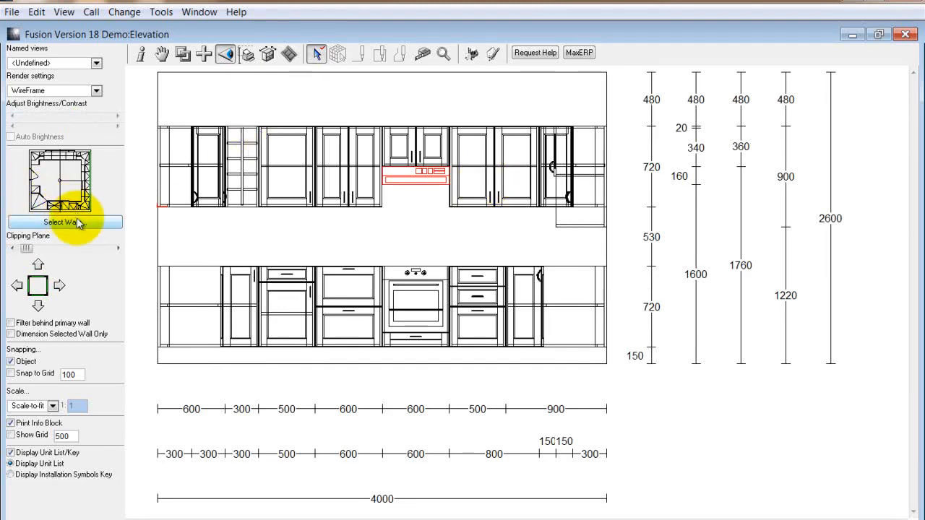
pyautogui.click(64, 222)
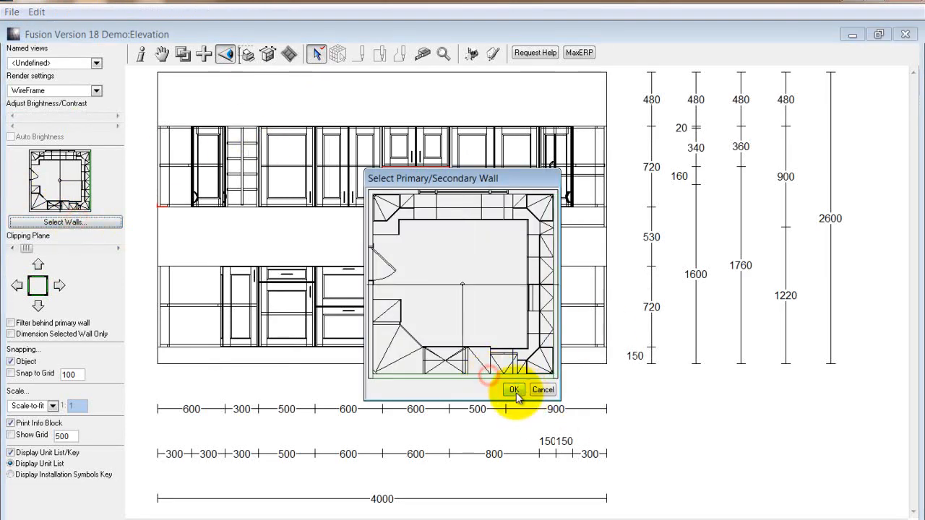
pyautogui.click(513, 389)
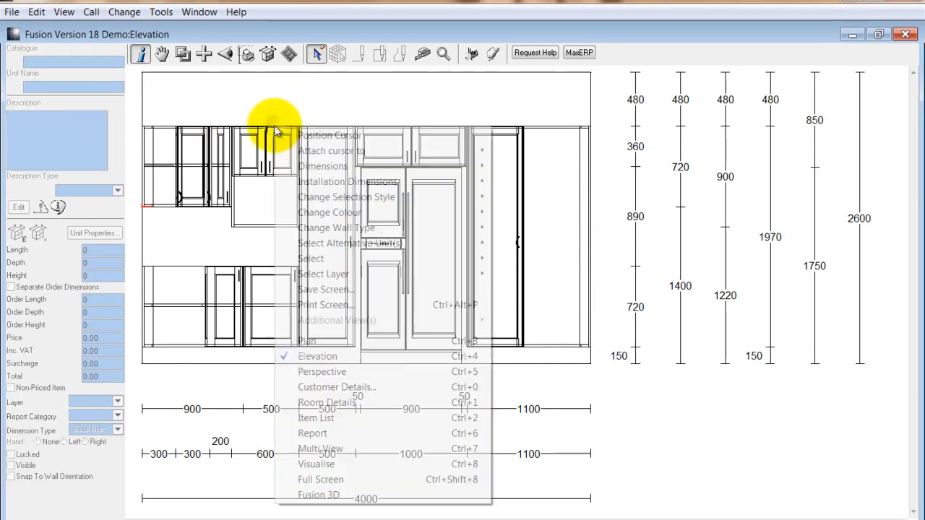
# - Show a rendered perspective facing the window wall and select the shelf above the window
pyautogui.click(320, 371)
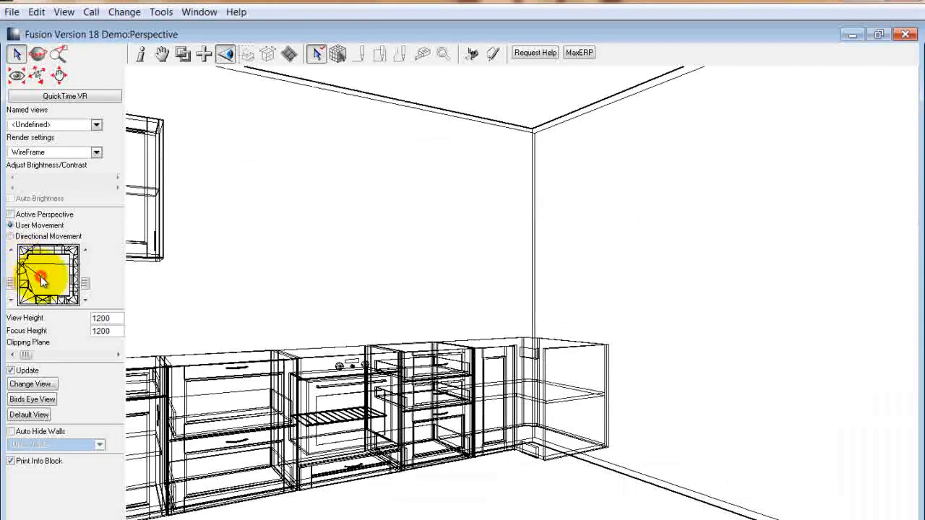
pyautogui.moveTo(40, 278); pyautogui.dragTo(65, 272)
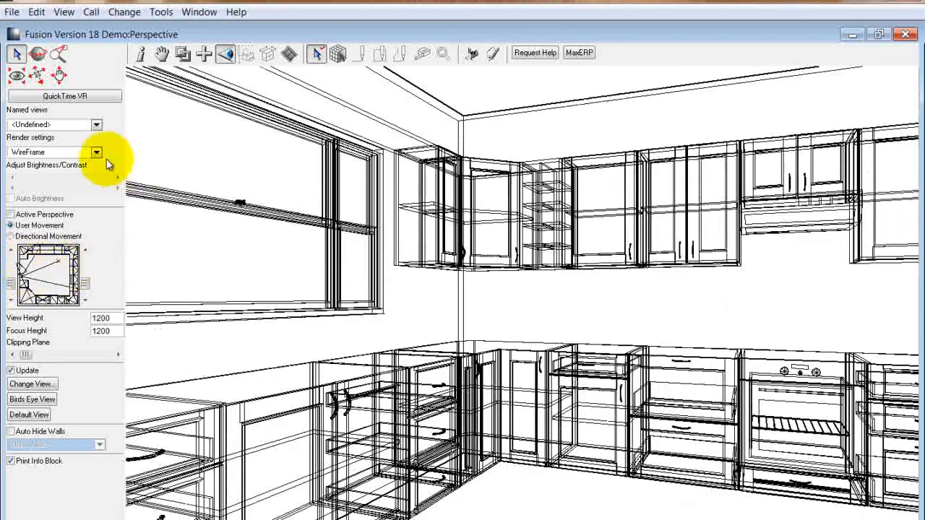
pyautogui.click(96, 152)
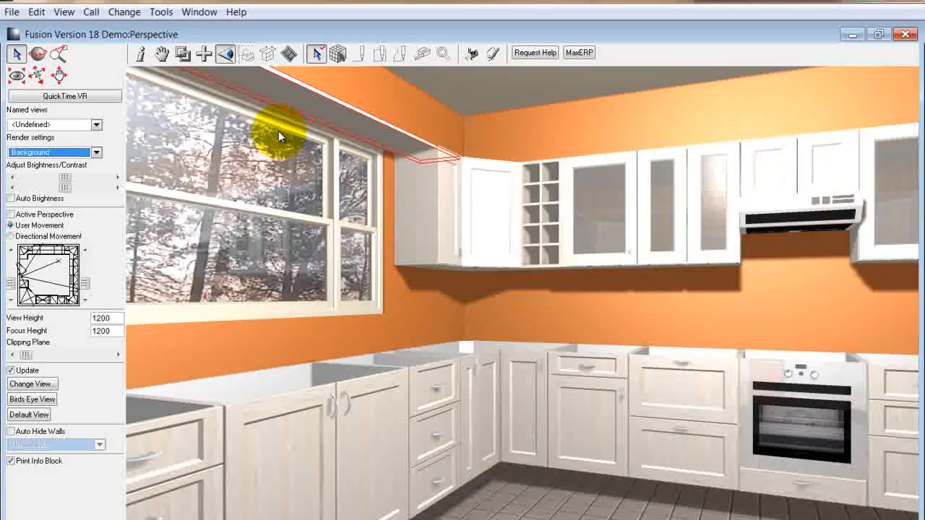
pyautogui.click(139, 54)
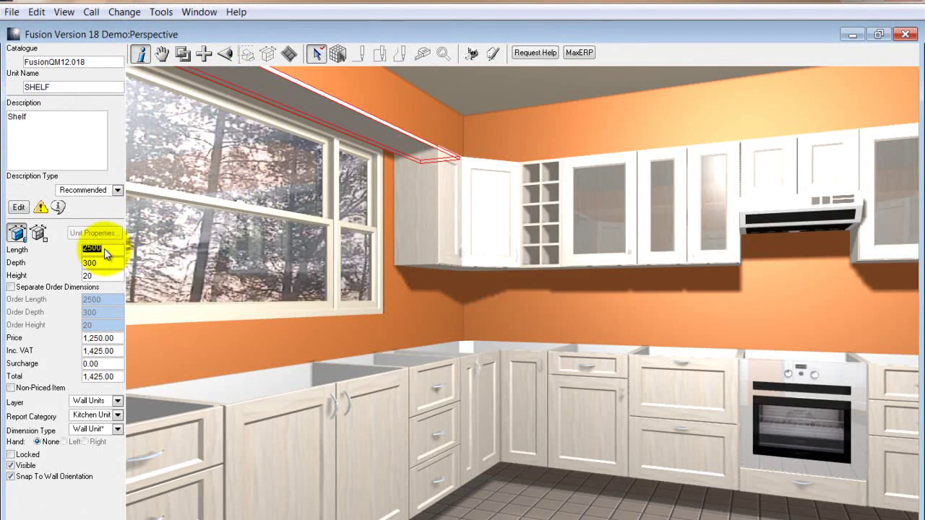
# - Set the shelf Length to 2200 and run Auto Features for worktops and cornice, accepting both clashes
pyautogui.write('2200')
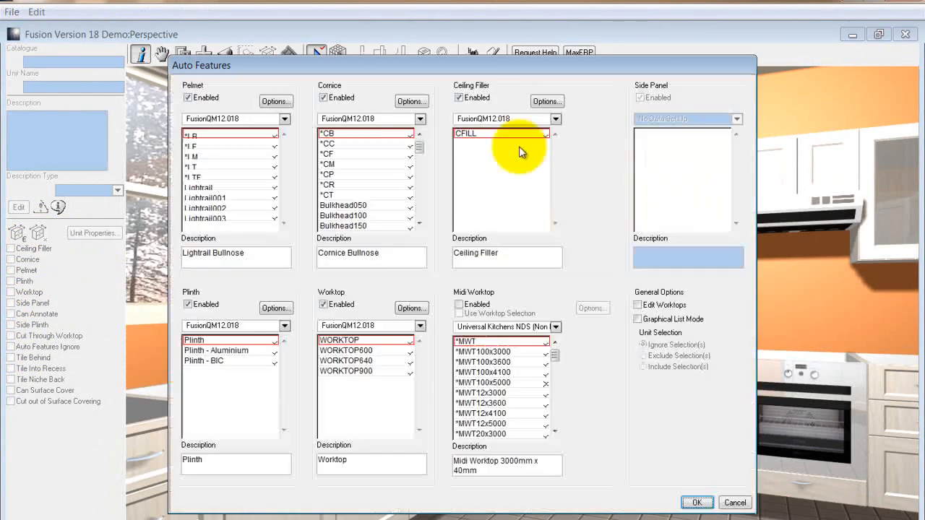
pyautogui.click(200, 188)
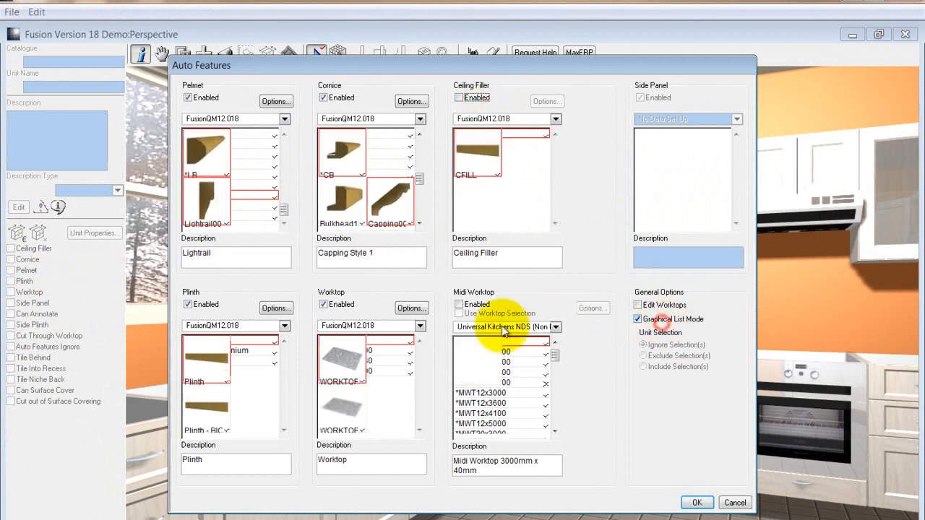
pyautogui.click(697, 503)
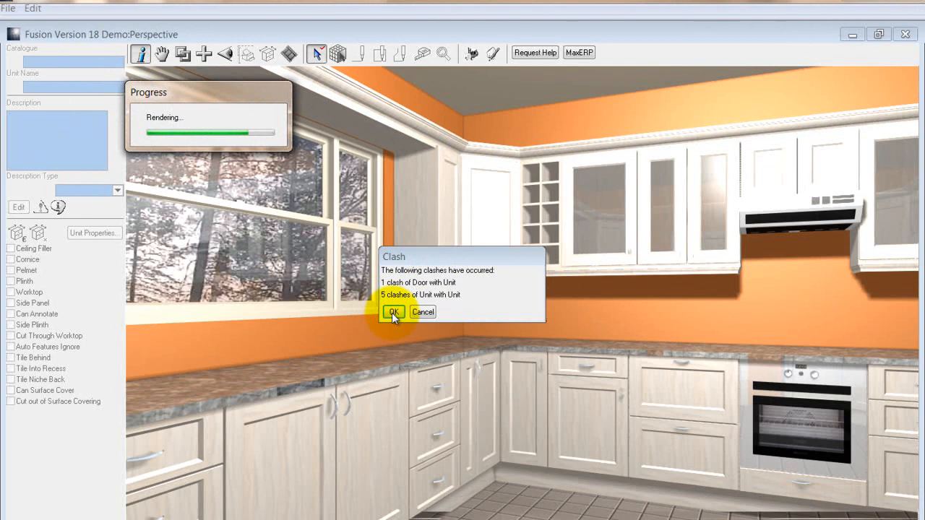
pyautogui.click(393, 312)
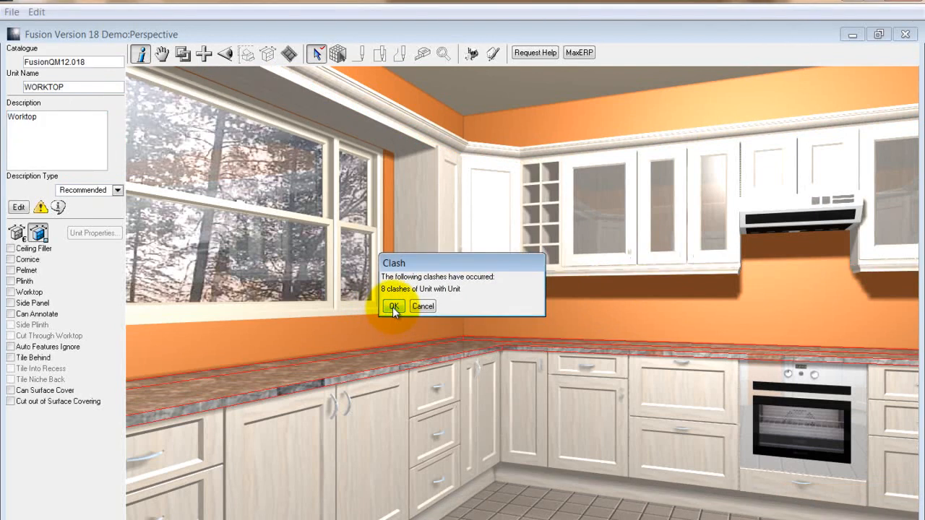
pyautogui.click(393, 306)
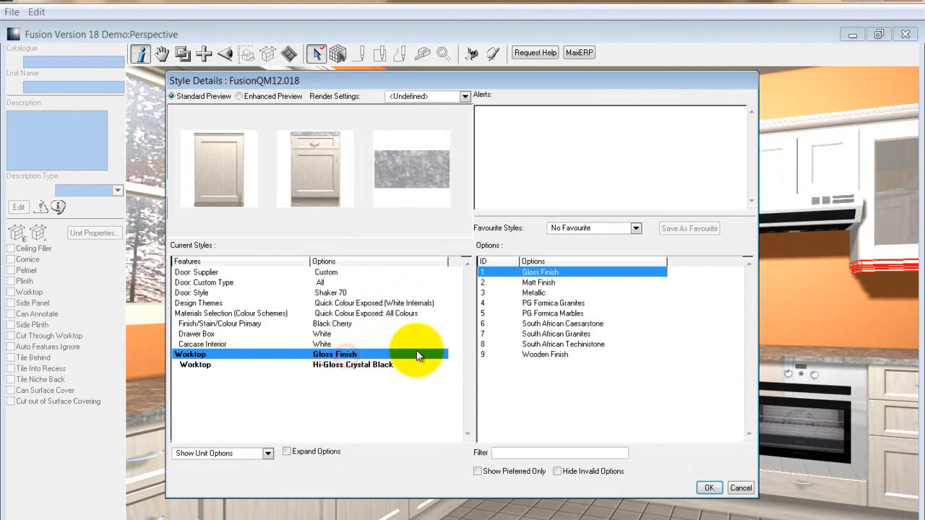
# - Set the worktop to South African Caesarstone in 6310 CS Coffee Bean
pyautogui.click(562, 324)
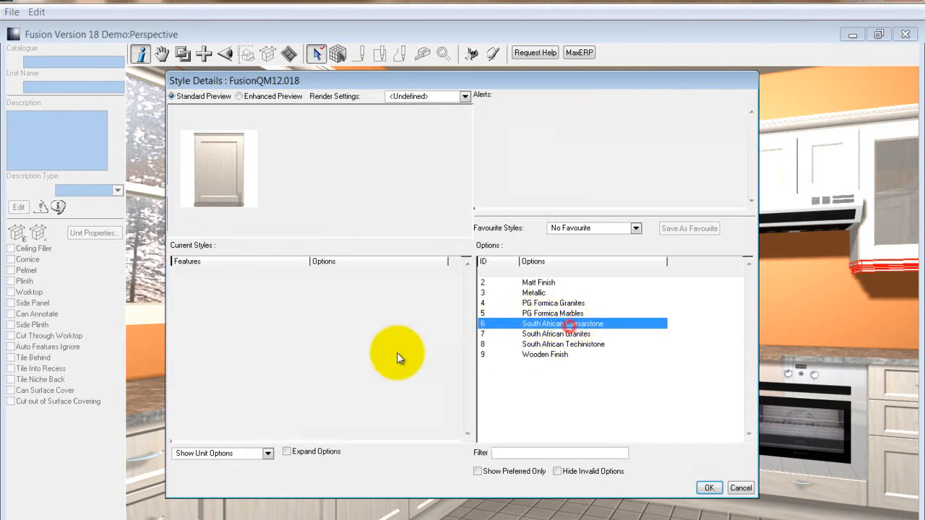
pyautogui.click(572, 323)
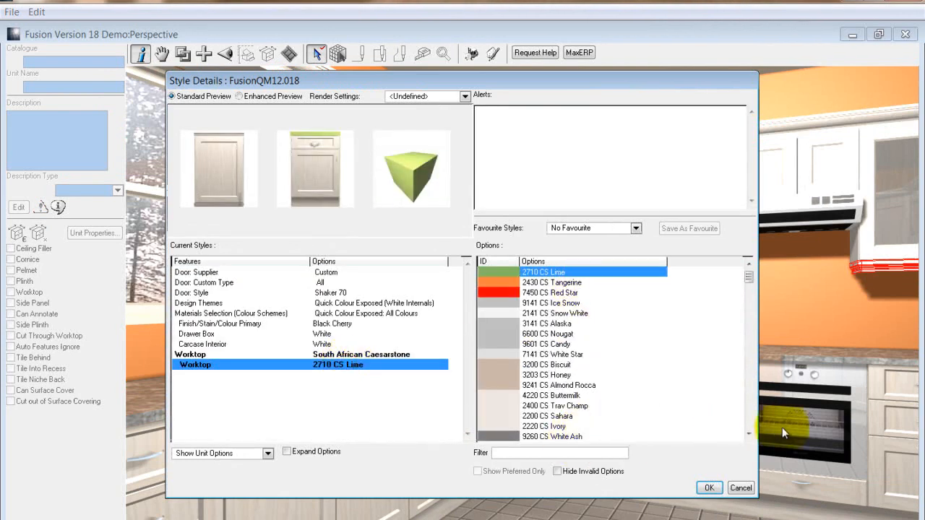
pyautogui.scroll(-3)
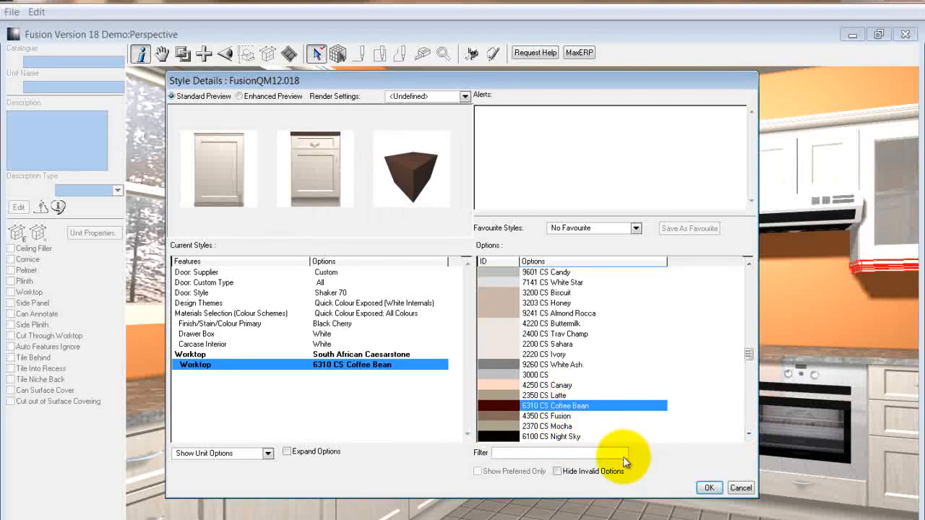
pyautogui.click(709, 488)
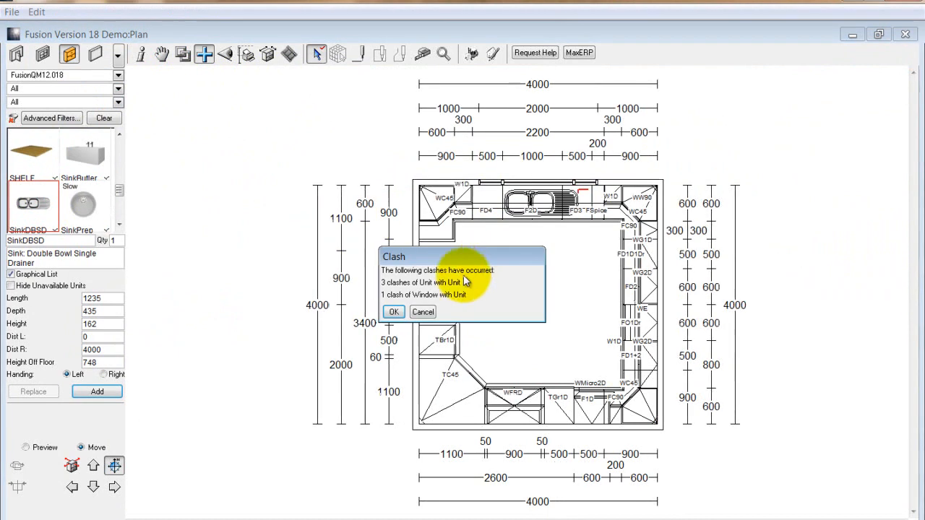
# - Add the SinkDBSD sink on the top wall and a hob on the right-hand run, accepting the Mover shift
pyautogui.click(393, 313)
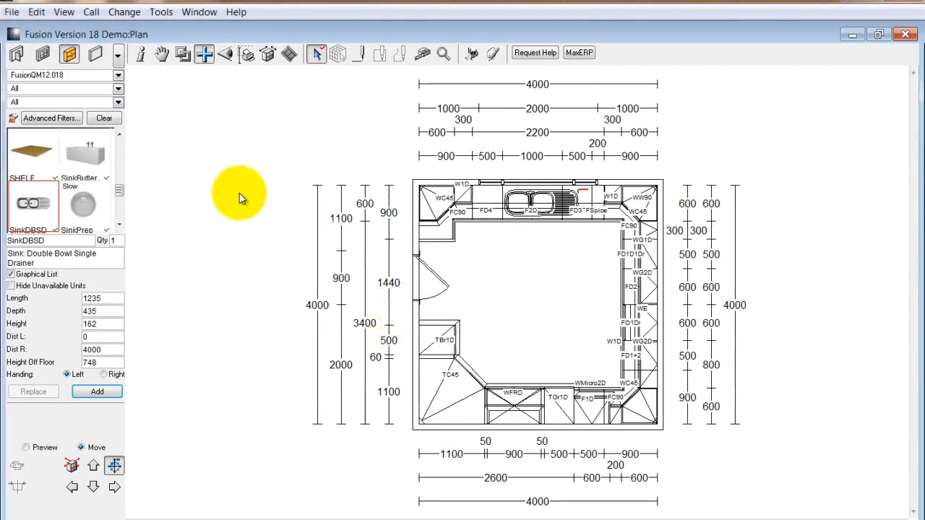
pyautogui.click(81, 202)
pyautogui.write('hob')
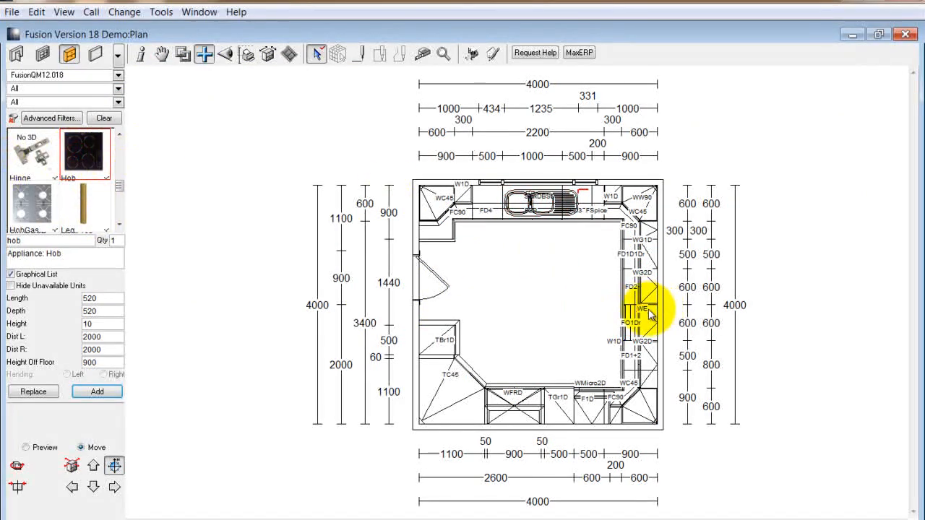
pyautogui.click(92, 489)
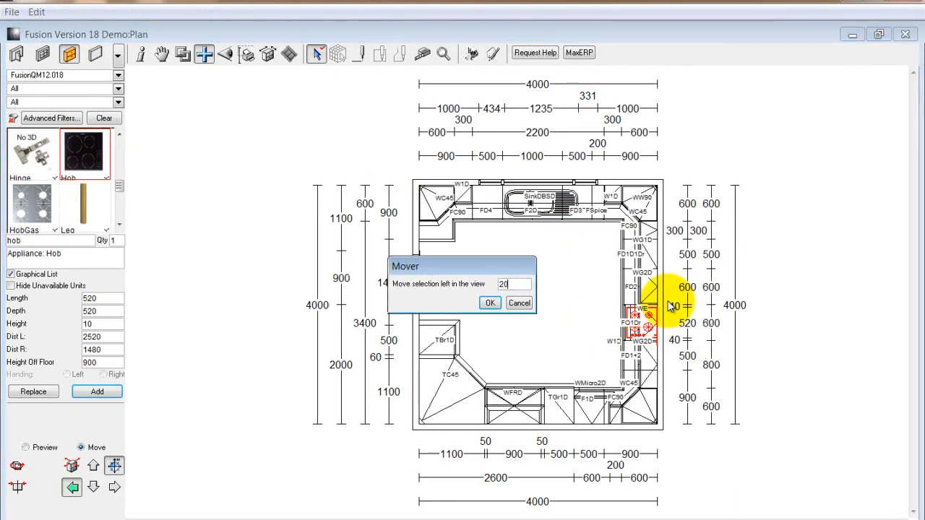
pyautogui.click(489, 302)
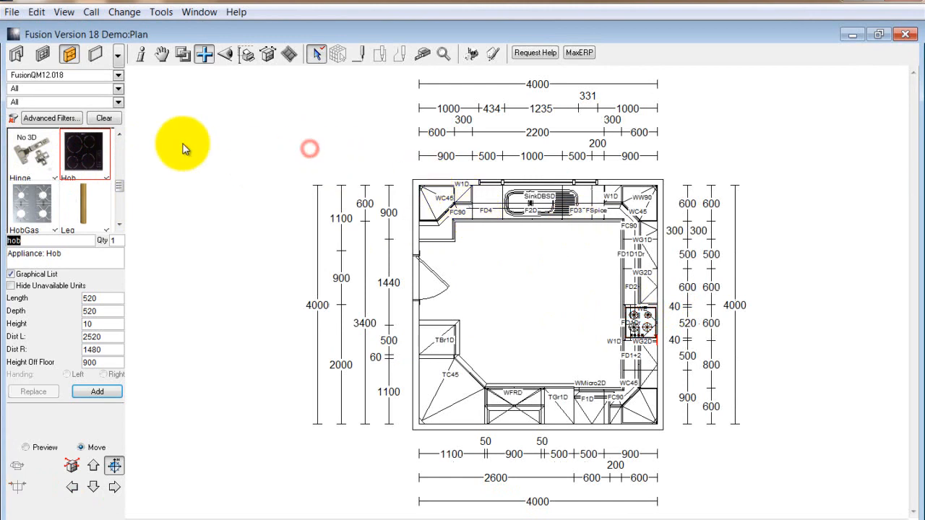
# - Place Worktop: Splash Back runs along the walls, including a 1380-long, 720-high panel
pyautogui.click(81, 205)
pyautogui.write('sb')
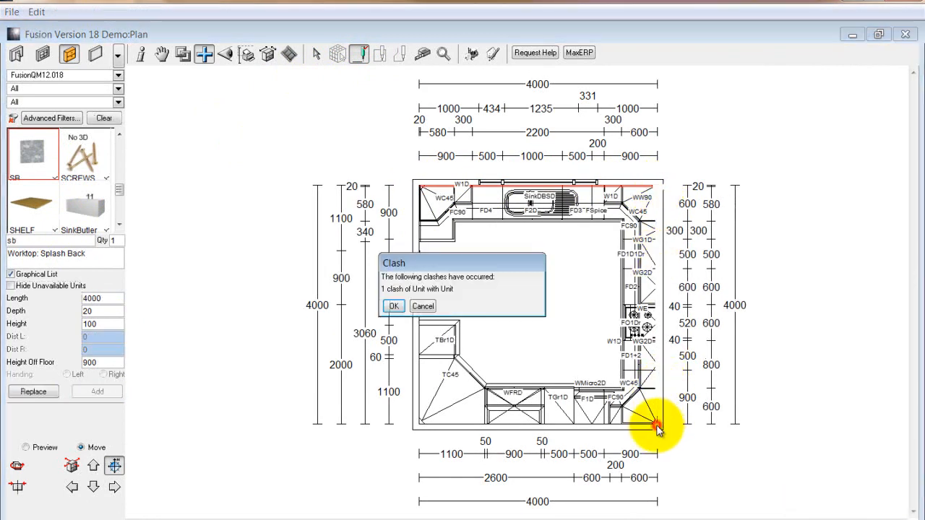
pyautogui.click(393, 307)
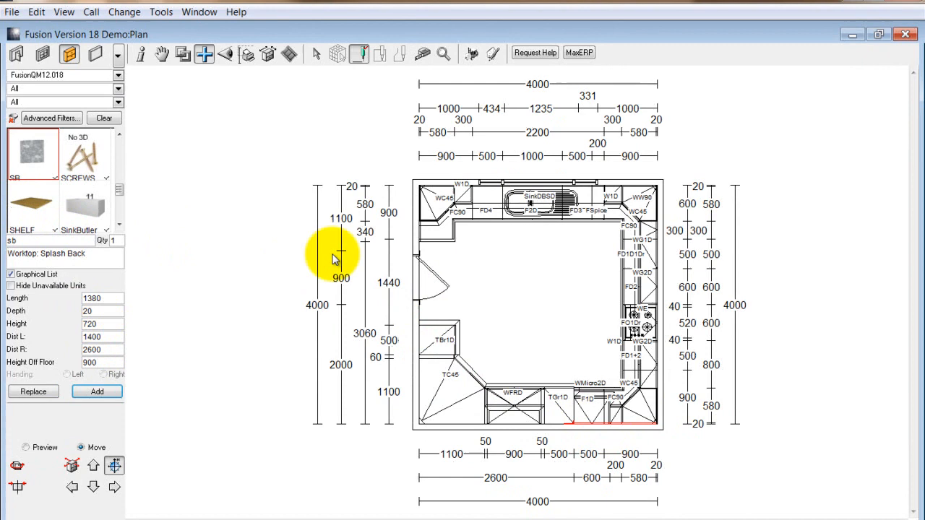
pyautogui.moveTo(659, 309)
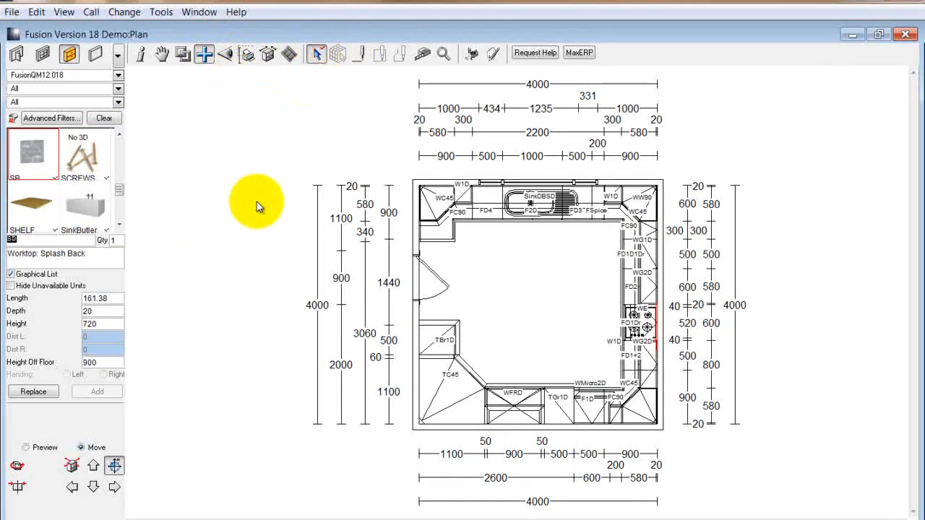
pyautogui.moveTo(200, 195)
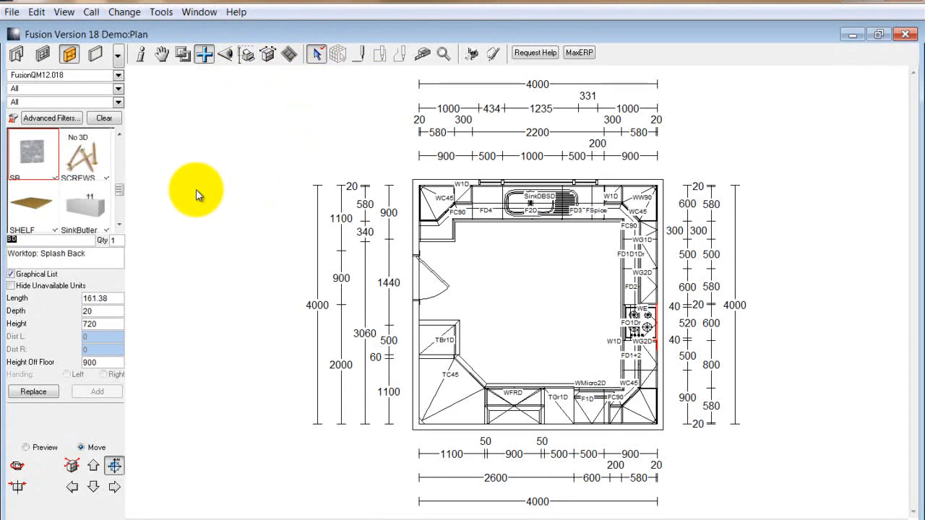
# - Select the WG1D unit among overlapping items, check it in elevation and return to plan view
pyautogui.click(161, 12)
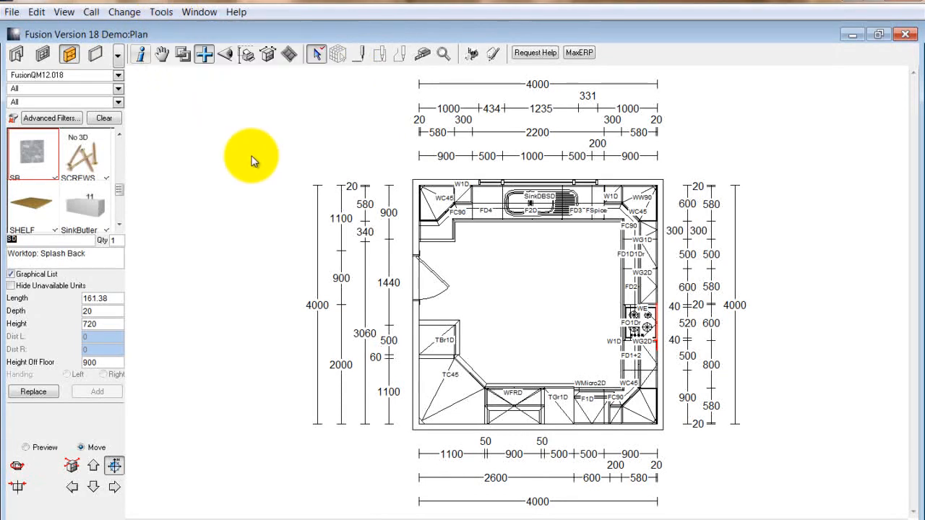
pyautogui.click(433, 202)
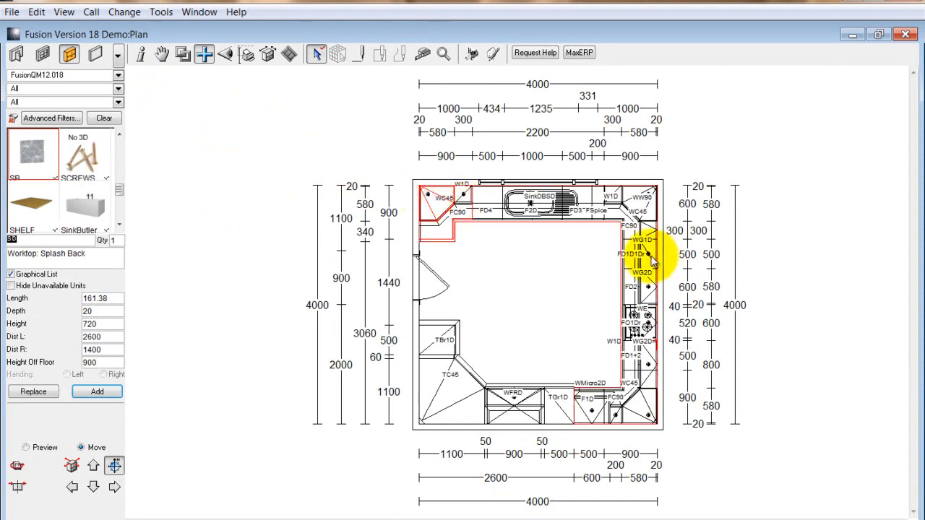
pyautogui.rightClick(653, 258)
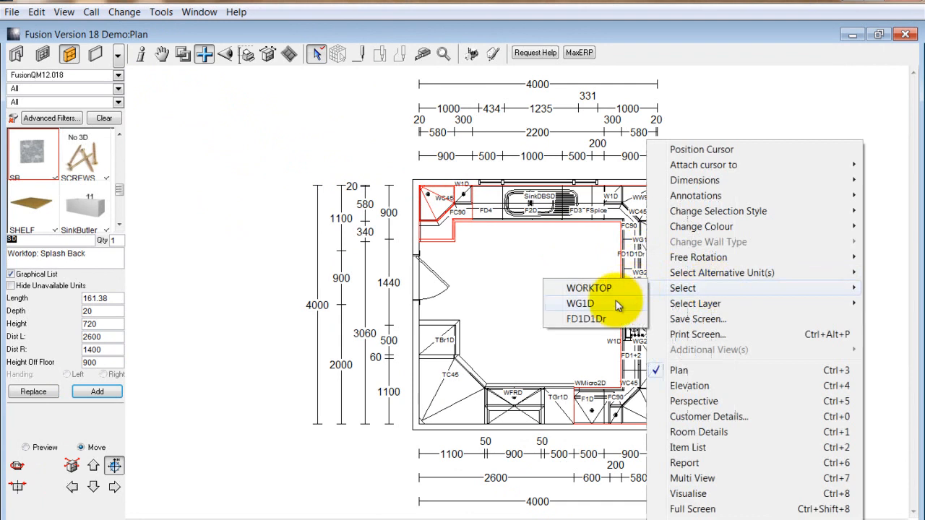
pyautogui.click(589, 287)
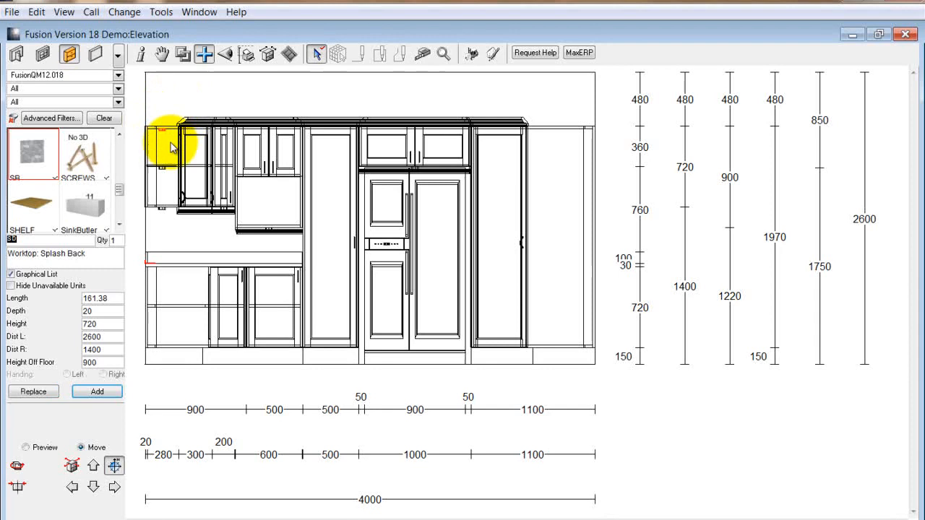
pyautogui.rightClick(173, 148)
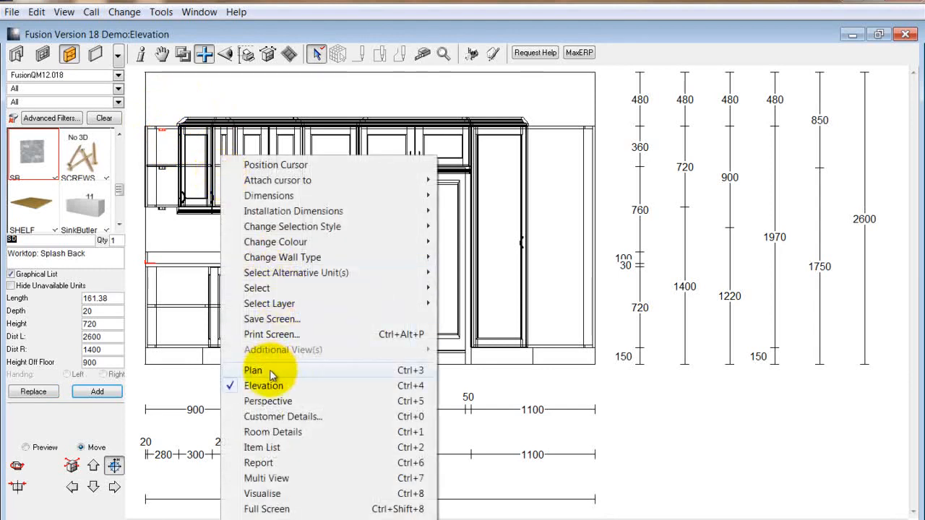
pyautogui.click(253, 370)
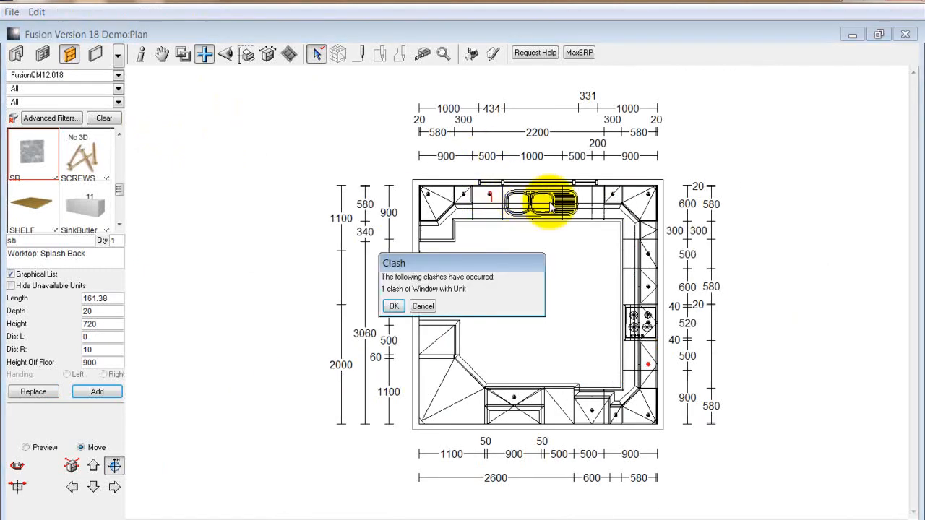
# - Place two splash back pieces beside the sink, accept the window clash and switch catalogue
pyautogui.click(393, 307)
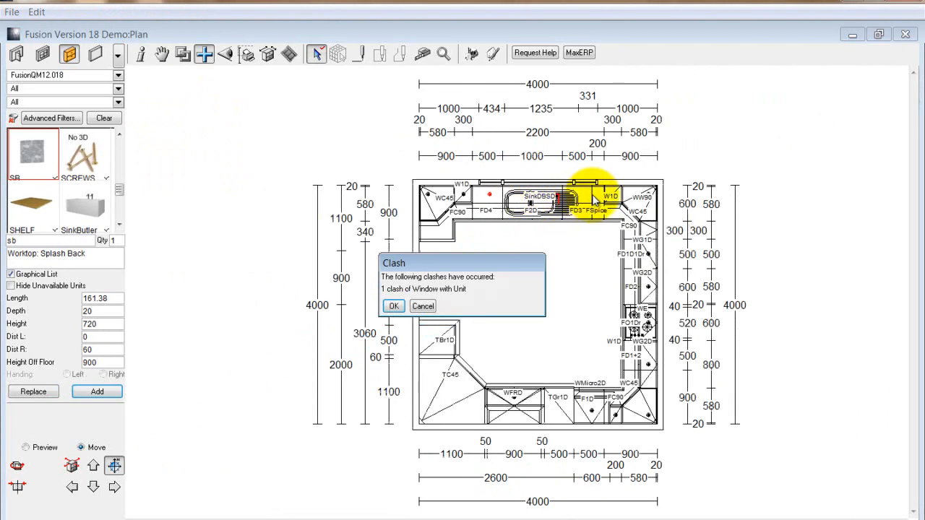
pyautogui.click(393, 306)
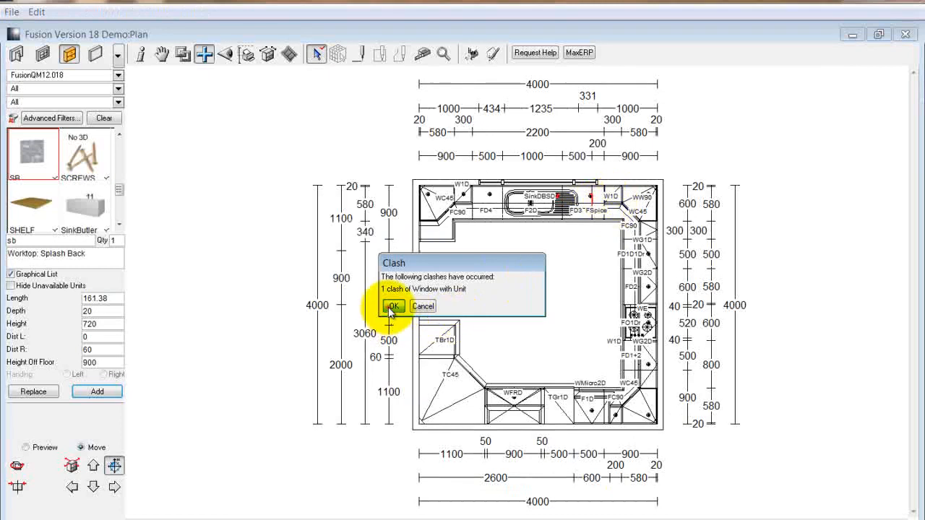
pyautogui.click(393, 307)
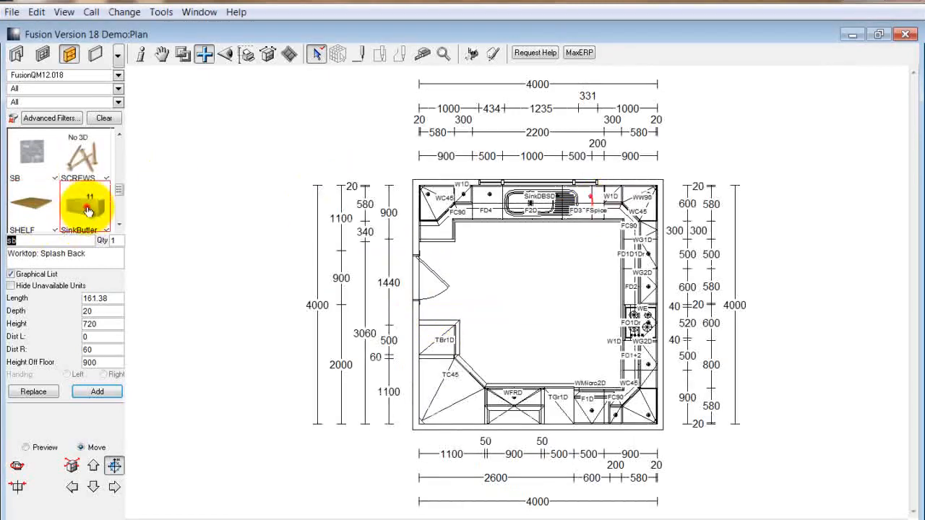
pyautogui.click(87, 210)
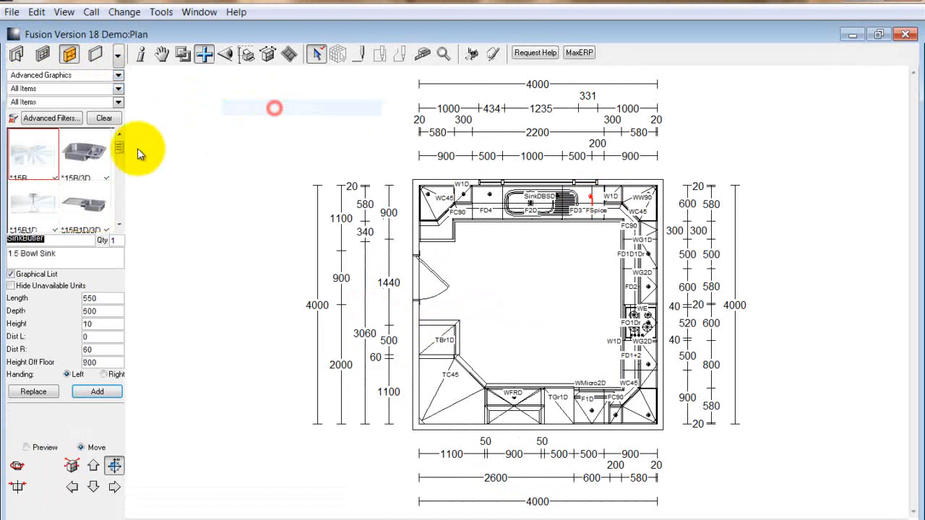
# - Run 100-high ceiling coving at 2500 off the floor around all walls, accepting the unit clash
pyautogui.click(84, 206)
pyautogui.write('*cov')
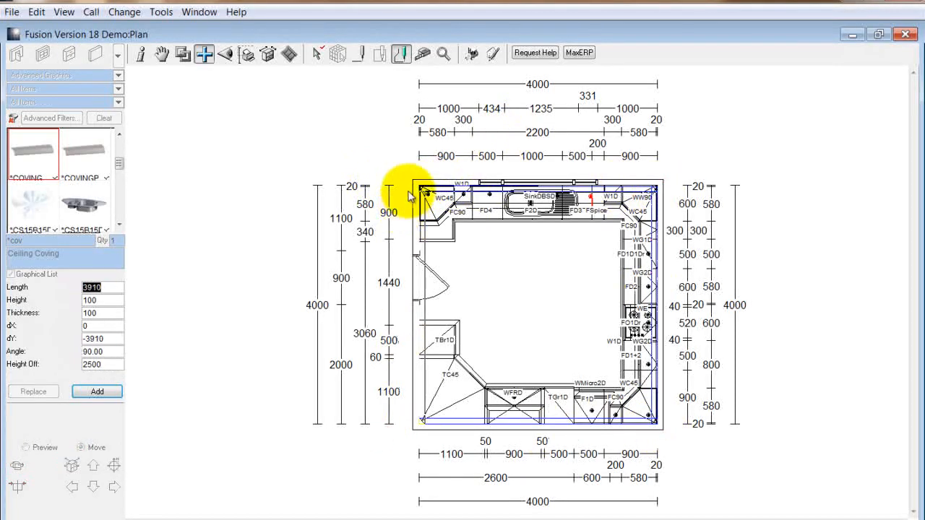
pyautogui.click(97, 392)
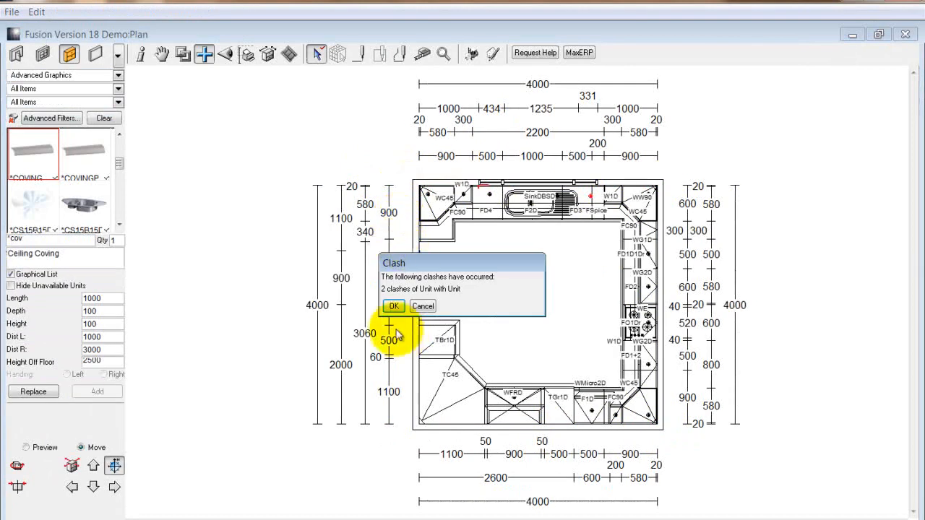
pyautogui.click(393, 306)
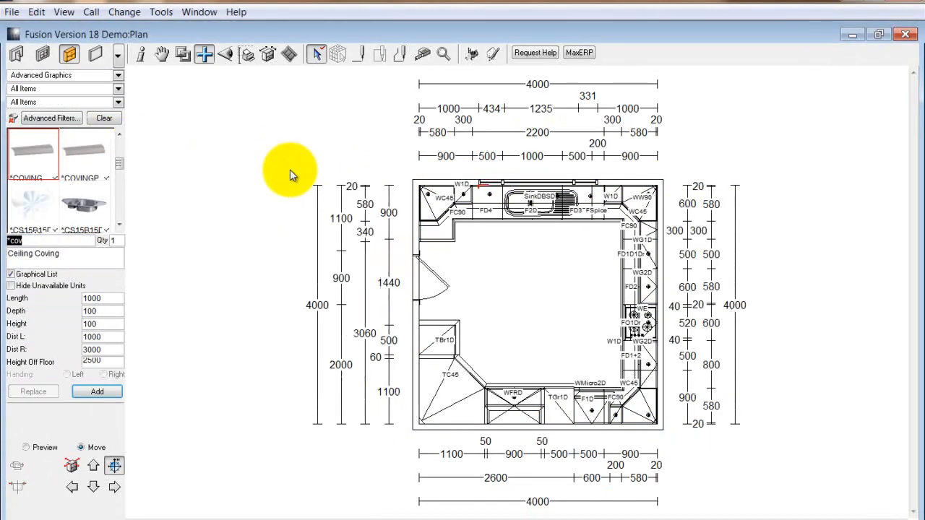
pyautogui.moveTo(292, 157)
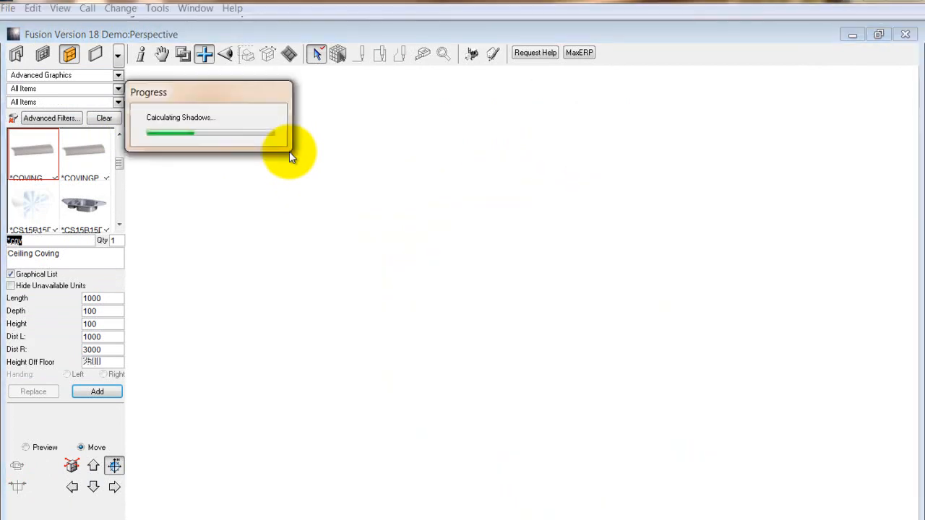
pyautogui.moveTo(397, 124)
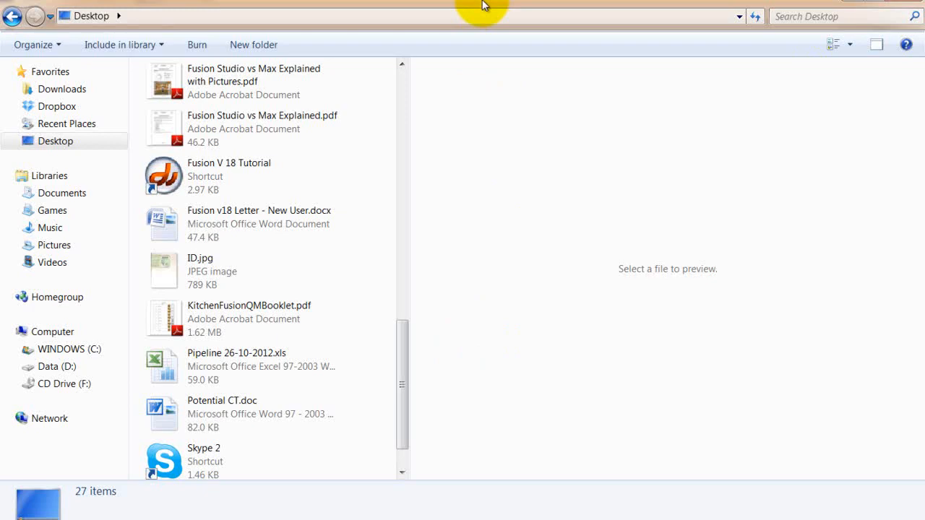
# - Return from the Desktop folder to Fusion's rendered cream shaker kitchen perspective
pyautogui.doubleClick(228, 162)
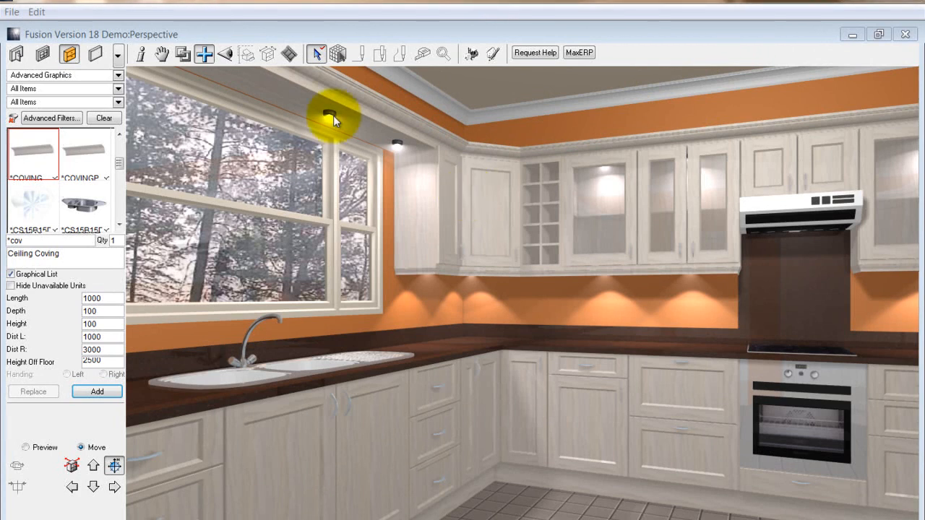
pyautogui.moveTo(336, 55)
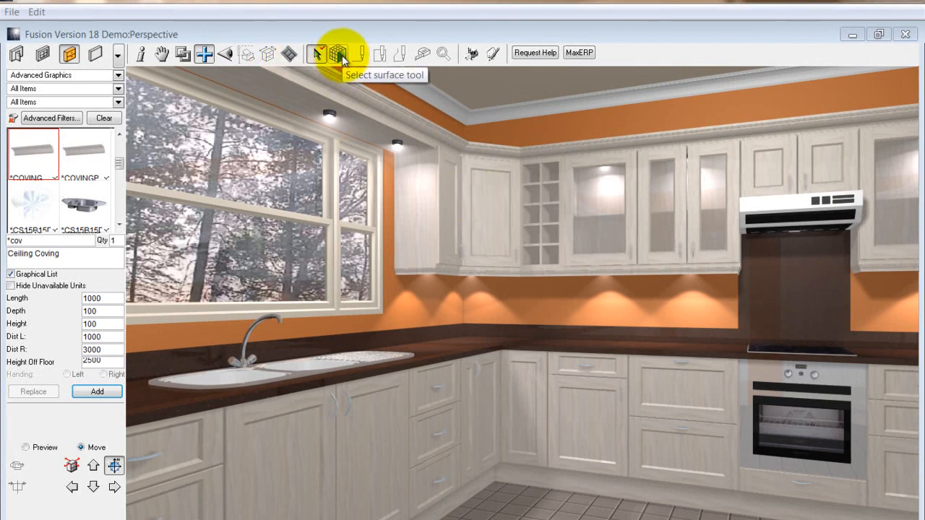
pyautogui.moveTo(315, 52)
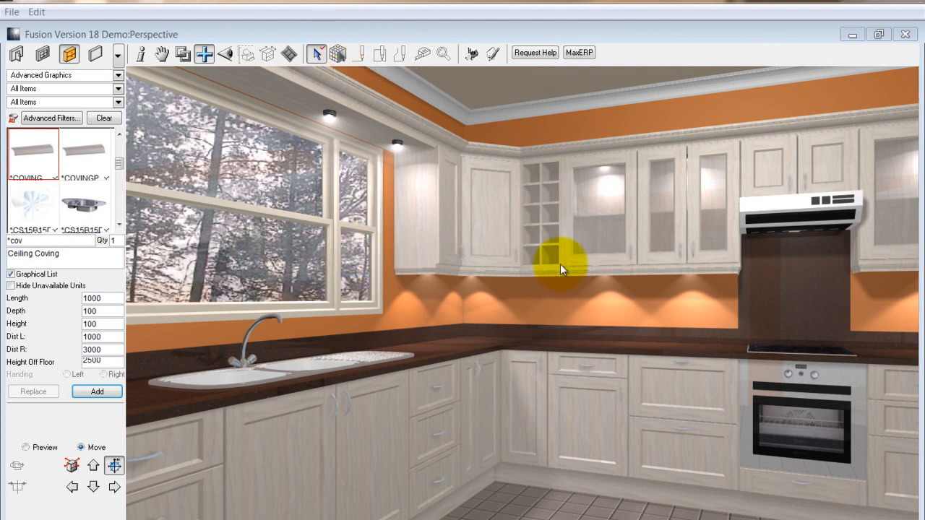
pyautogui.moveTo(280, 137)
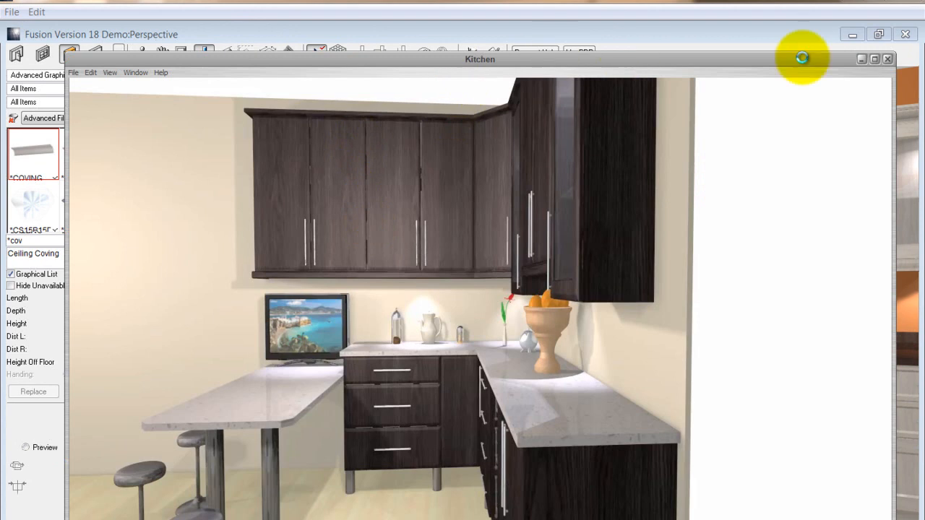
pyautogui.moveTo(874, 61)
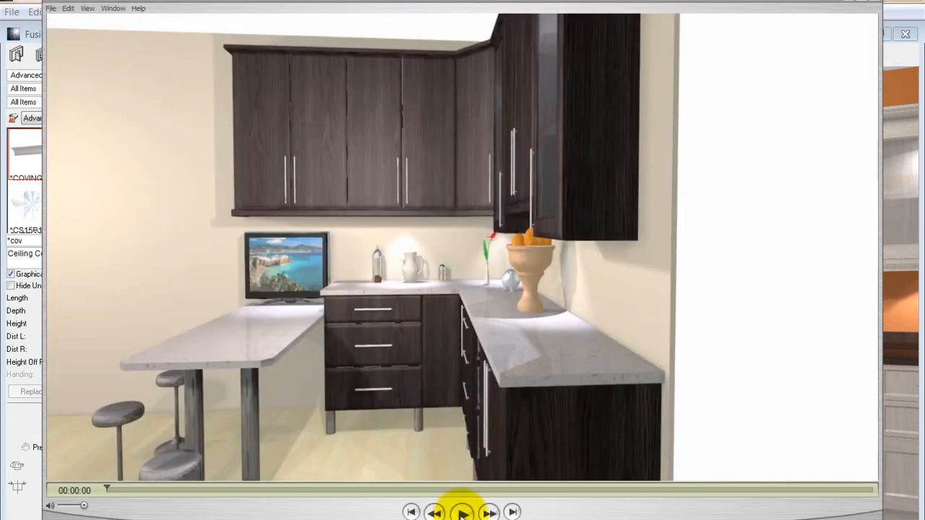
# - Play the walkthrough movie of the dark-wood kitchen with a breakfast bar
pyautogui.click(462, 510)
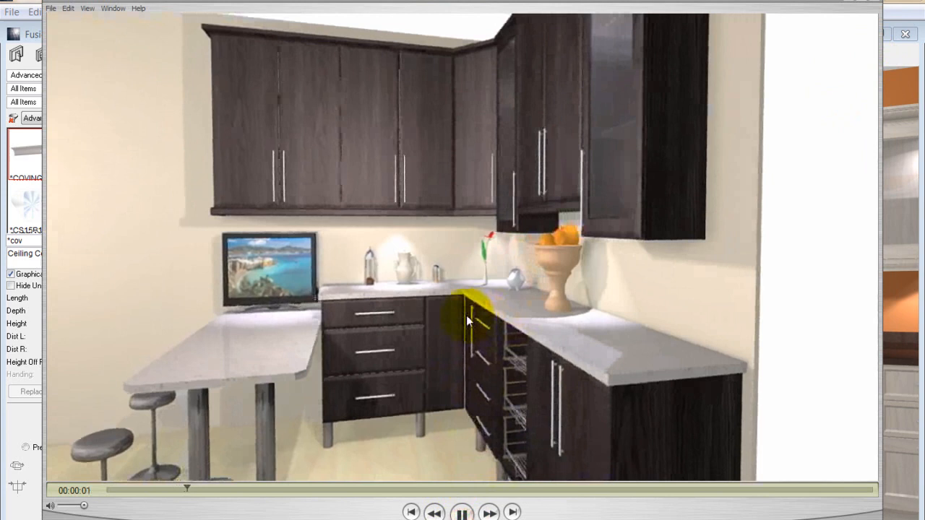